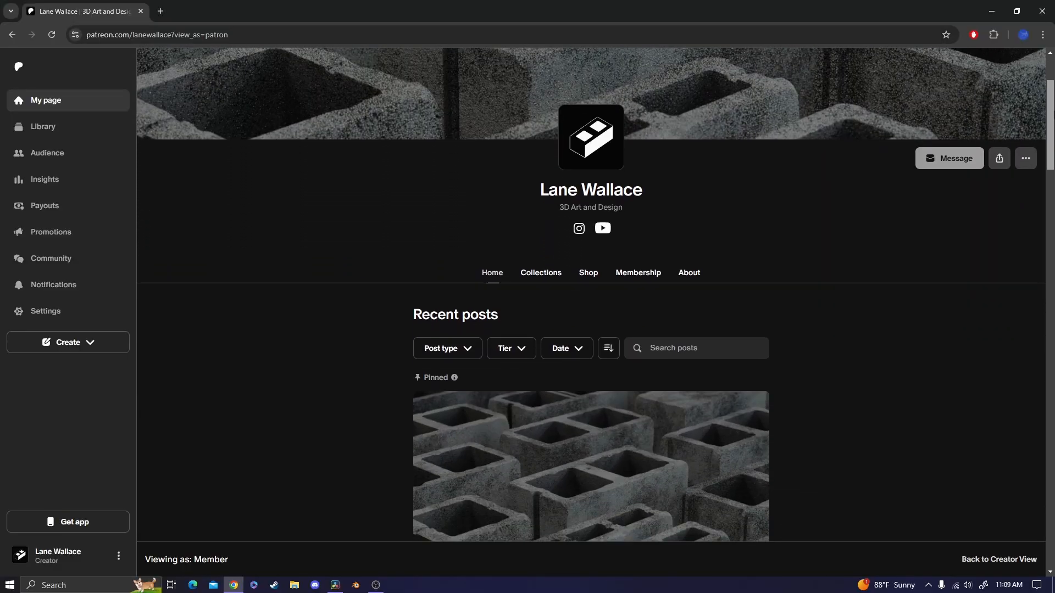
Step: Choose a different unit system for the scene in Scene Properties
scroll("down", 3)
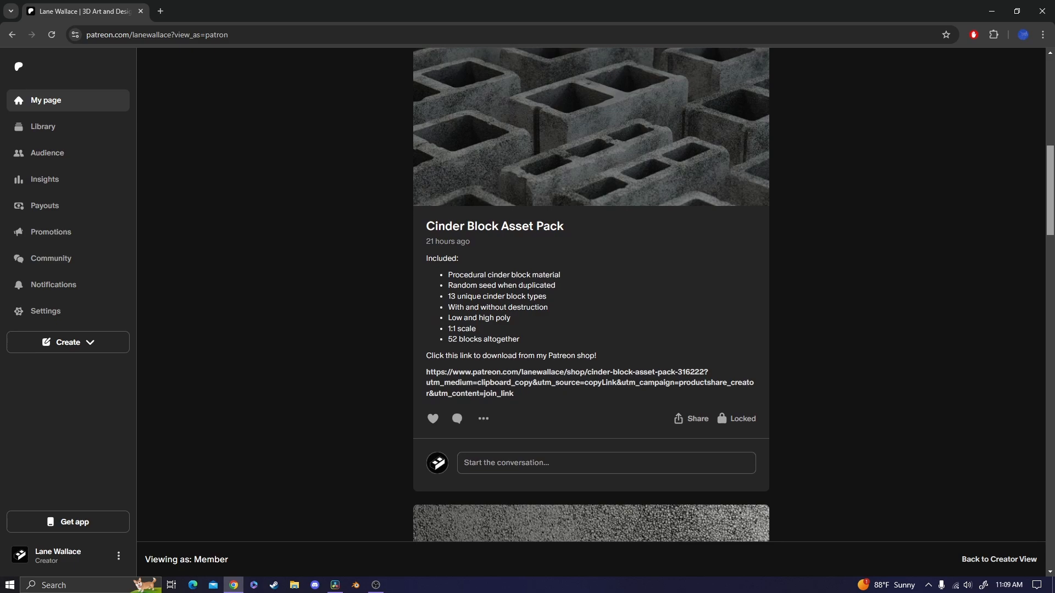
scroll("down", 3)
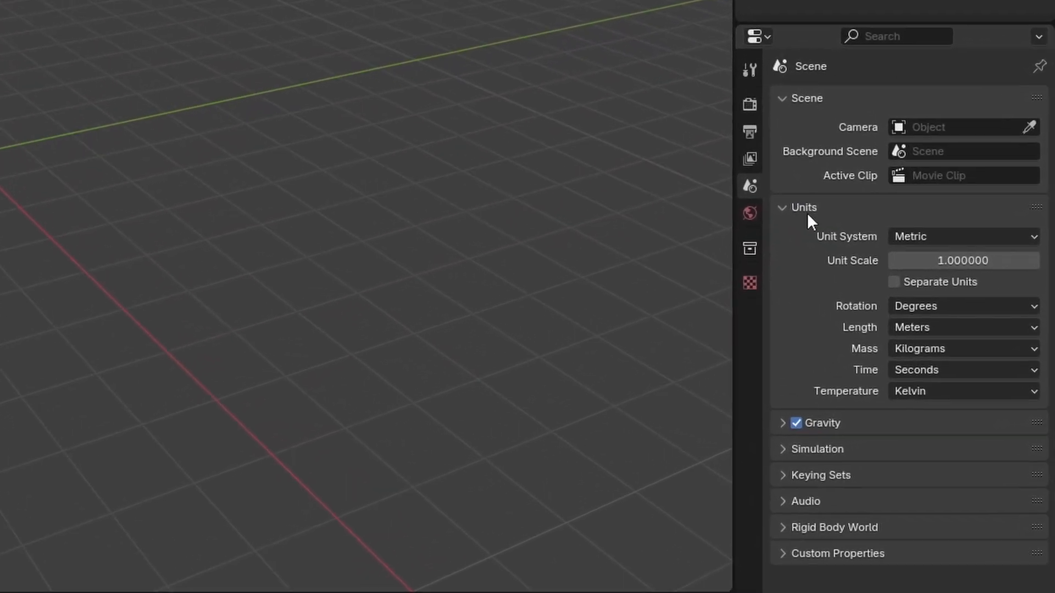
left_click(962, 236)
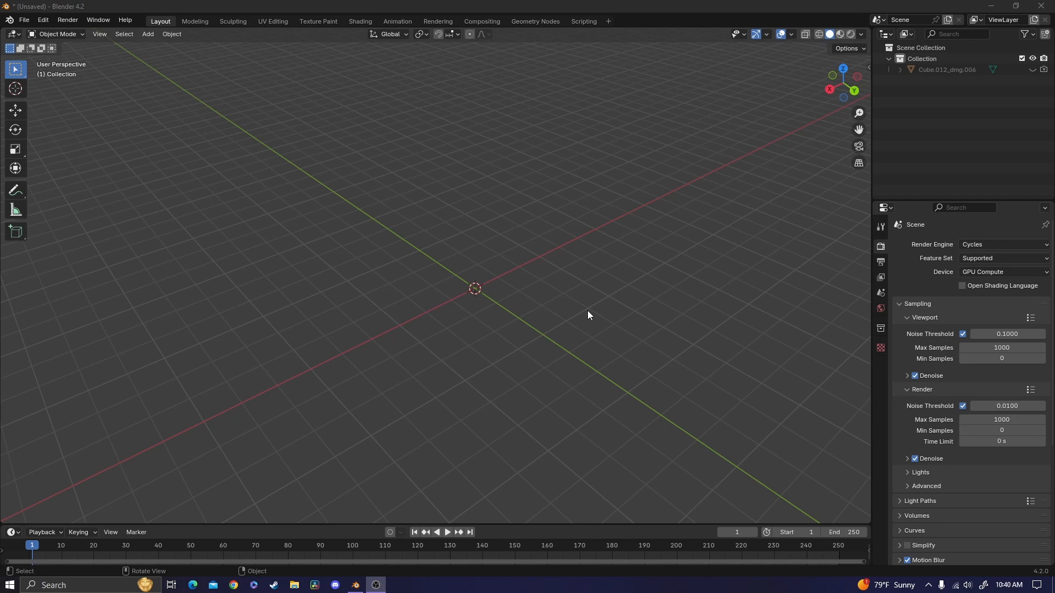
Step: Add a cube and give it a Mirror modifier from Modifier Properties
left_click(147, 33)
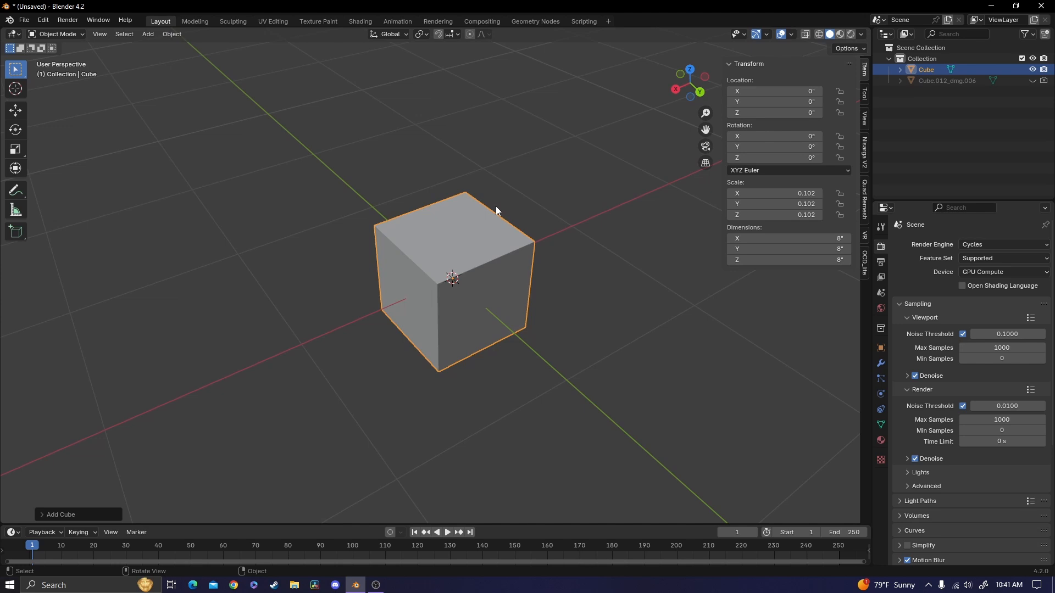
left_click(880, 363)
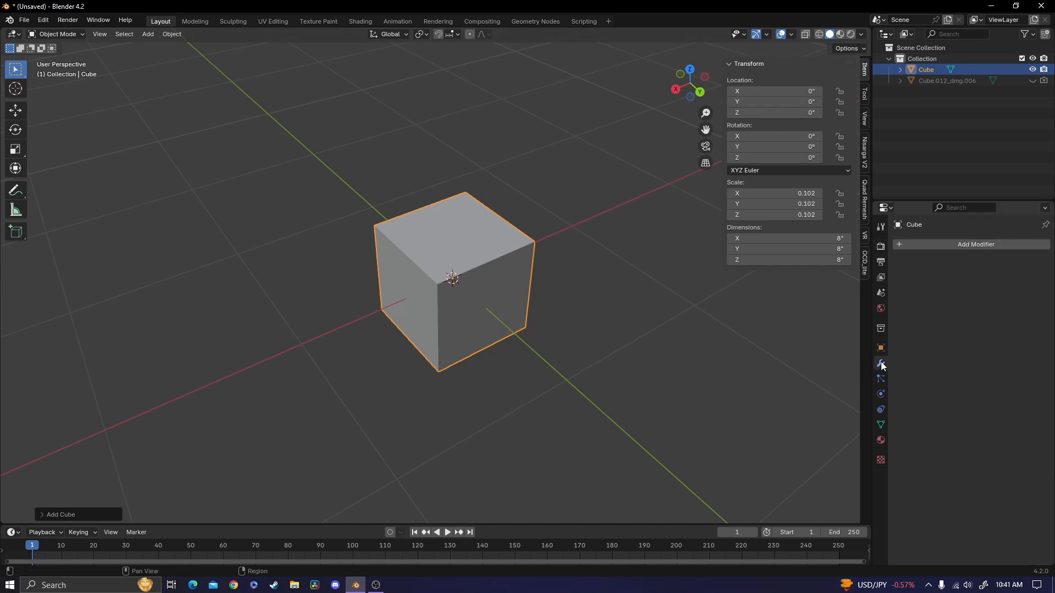
left_click(976, 244)
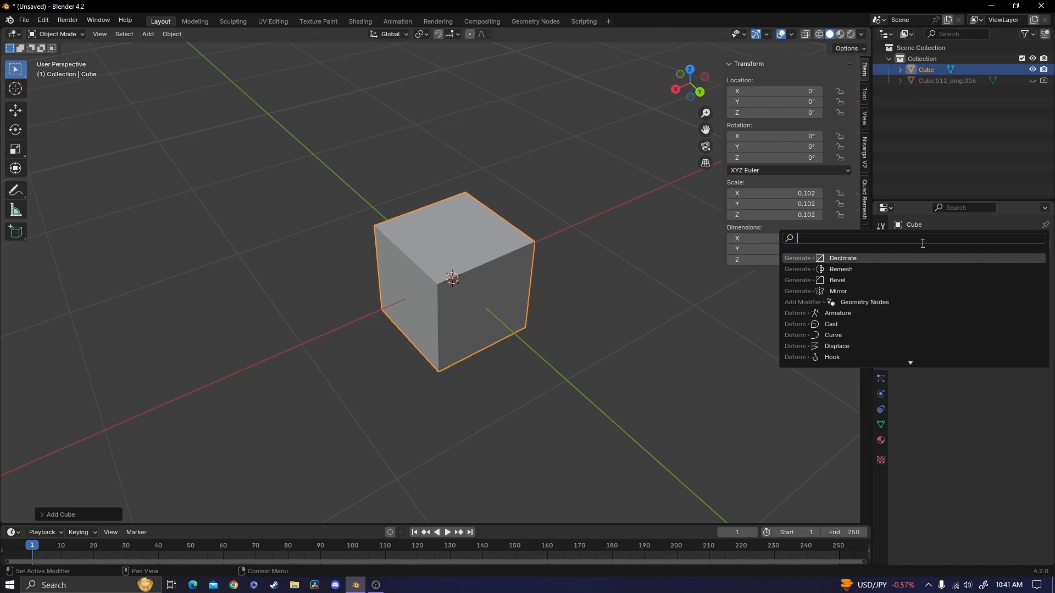
left_click(838, 290)
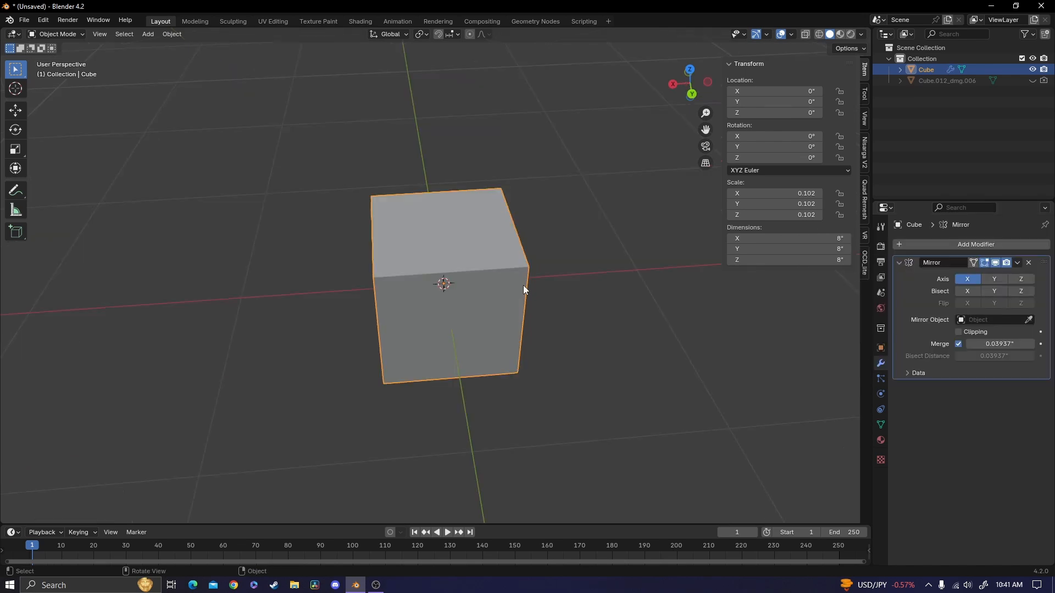
Step: Edit the half-cube so the Mirror doubles it into a 16-inch block, then inspect it
key("Tab")
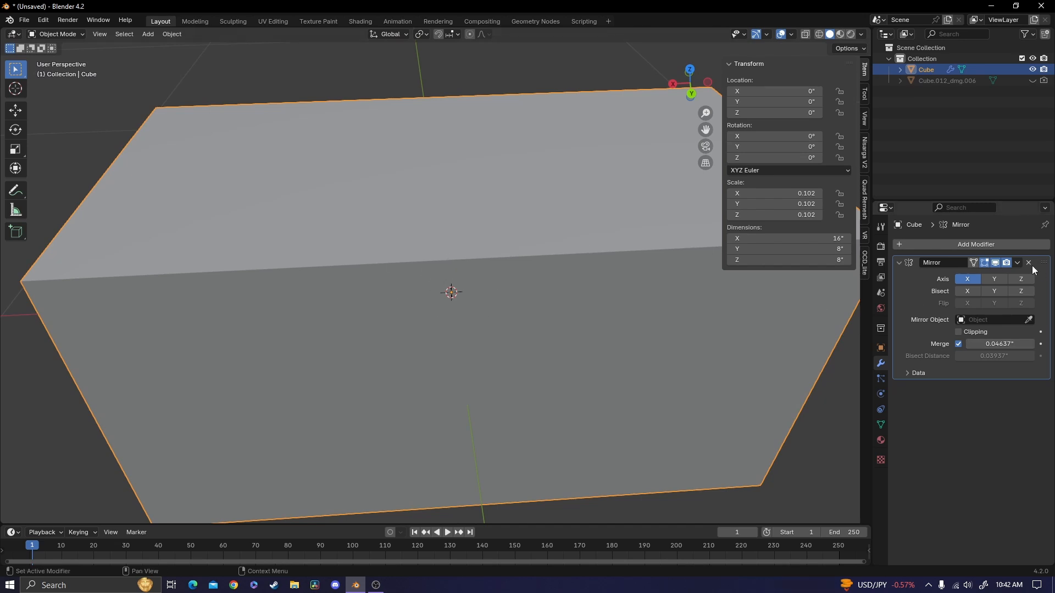
key("Tab")
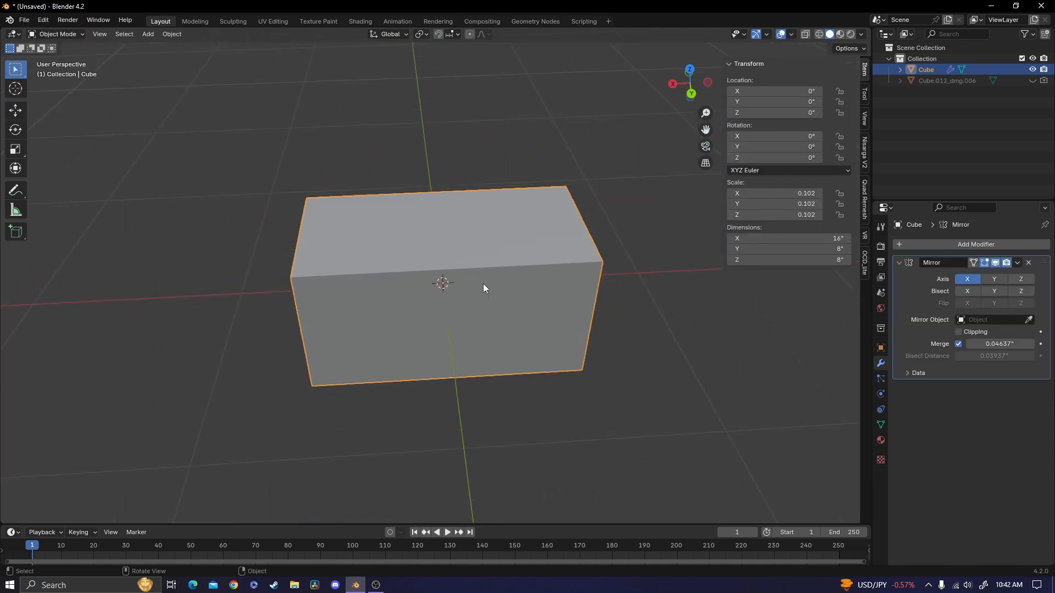
left_click_drag(482, 289, 568, 282)
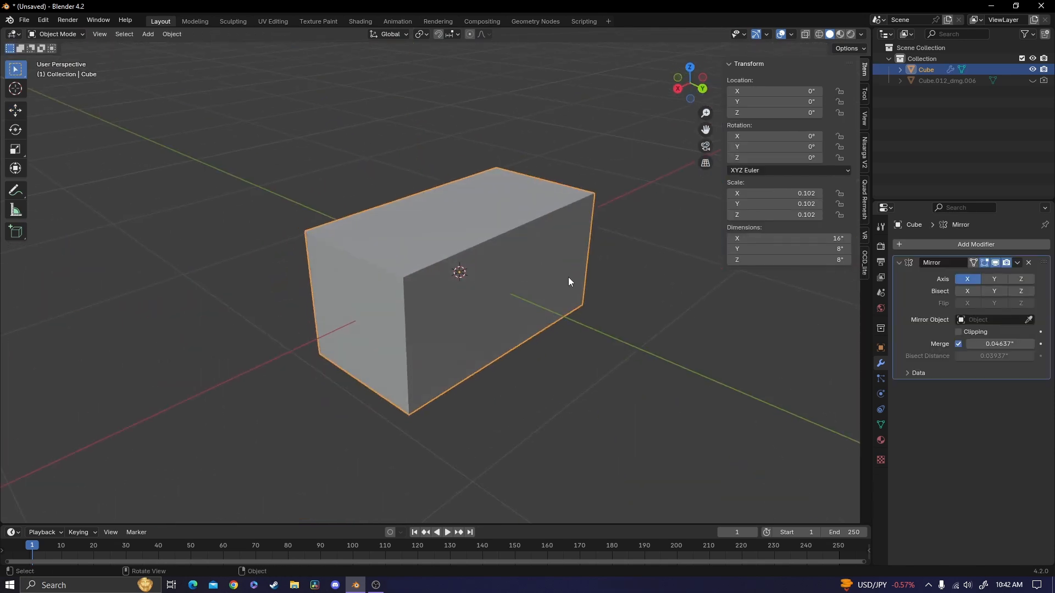
left_click_drag(568, 282, 543, 284)
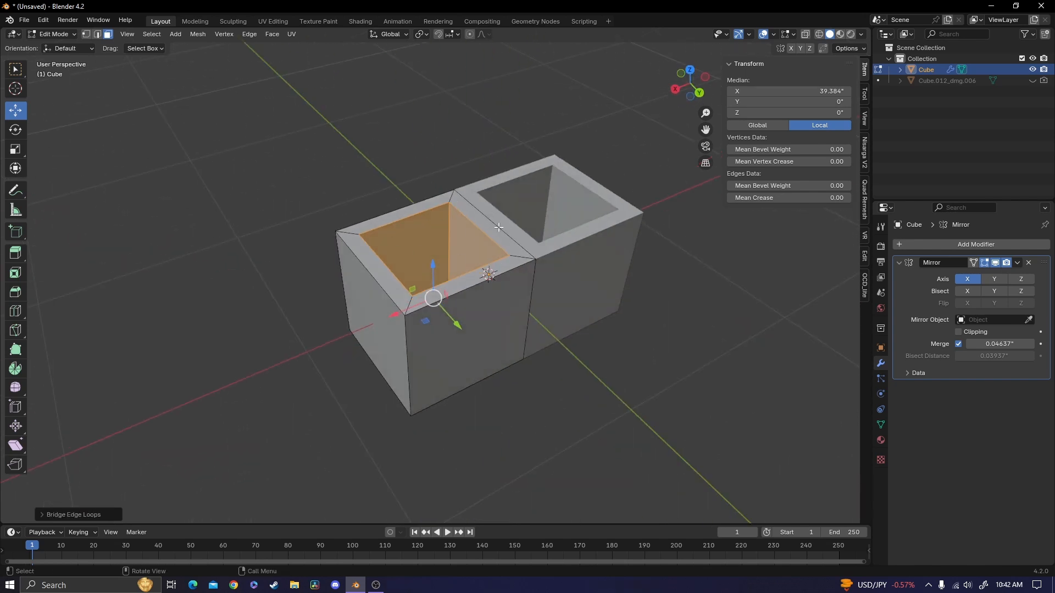
Step: Check the hollowed cores, then slide the inner core wall along X
key("Tab")
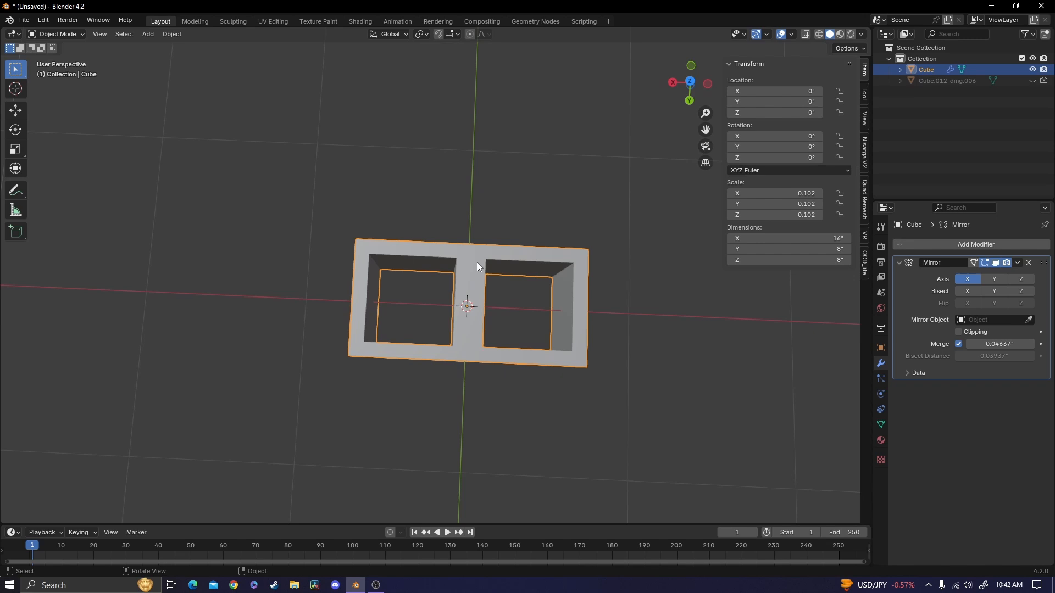
mouse_move(371, 290)
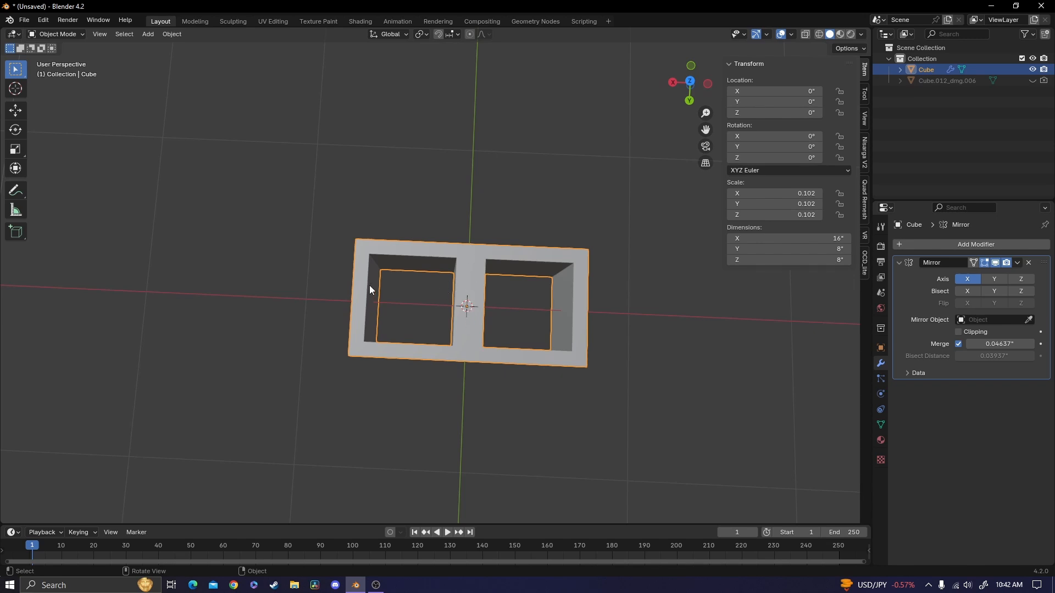
key("Tab")
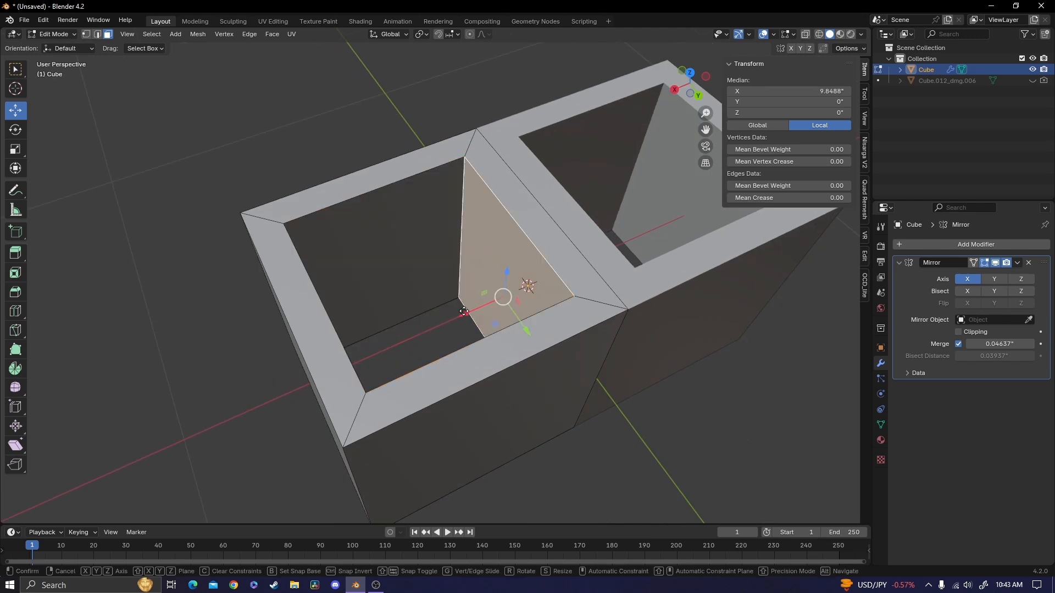
key("Tab")
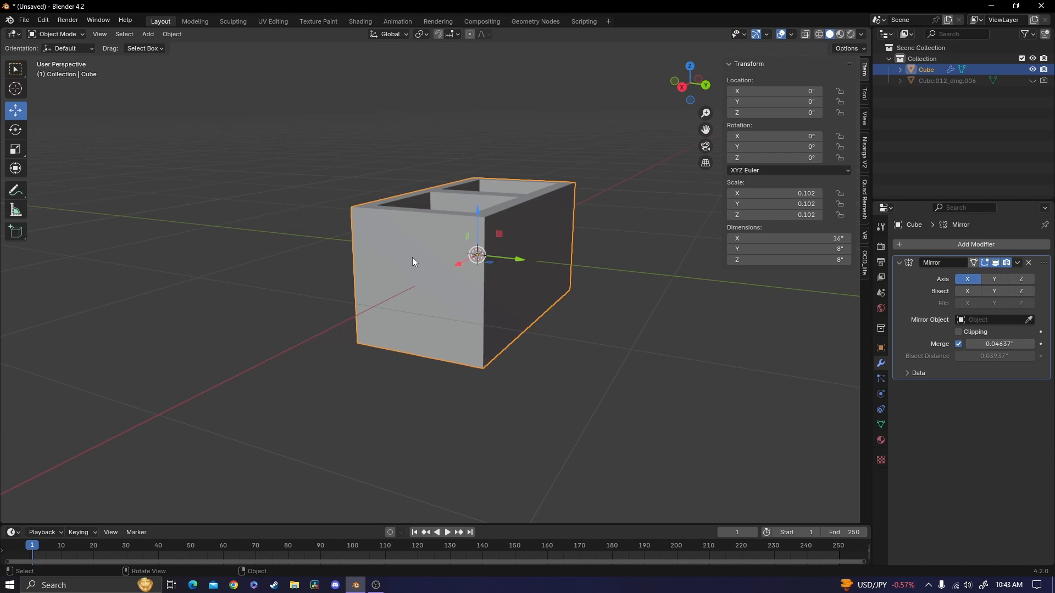
Step: Delete the block's end face and select an edge at the open end
key("Tab")
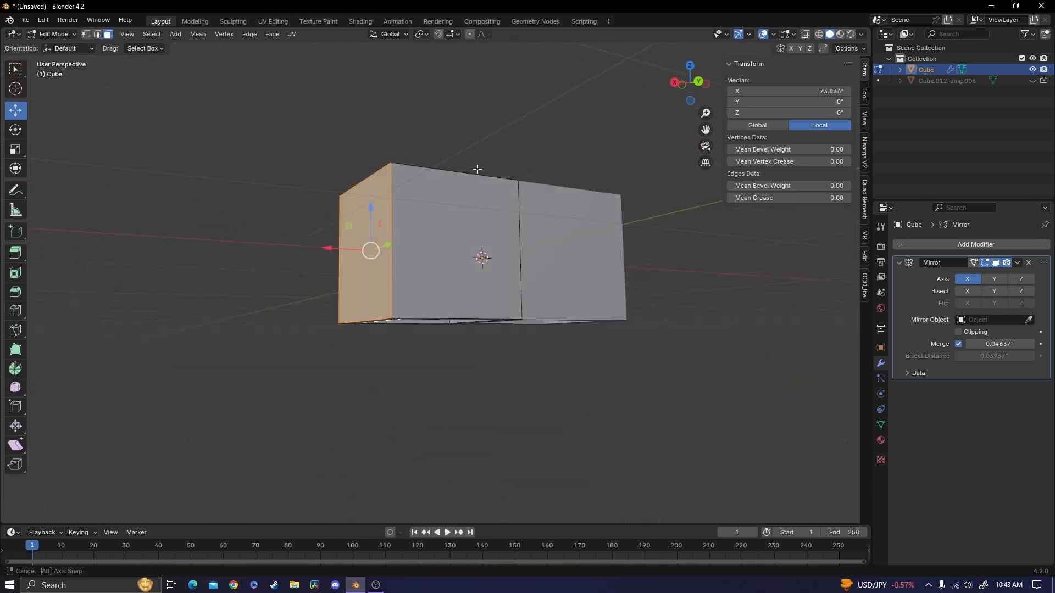
key("X")
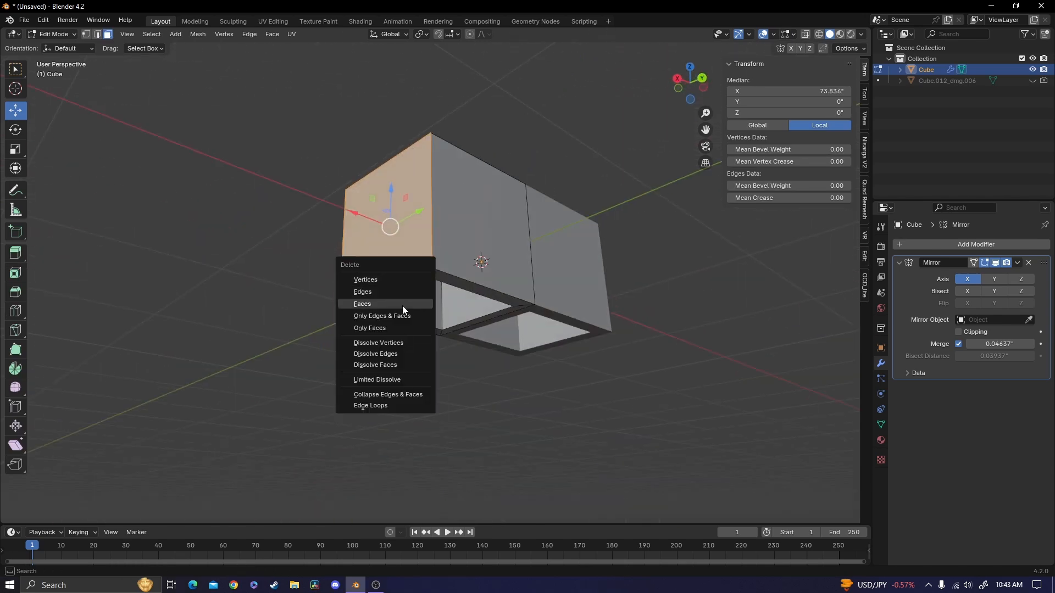
left_click(363, 303)
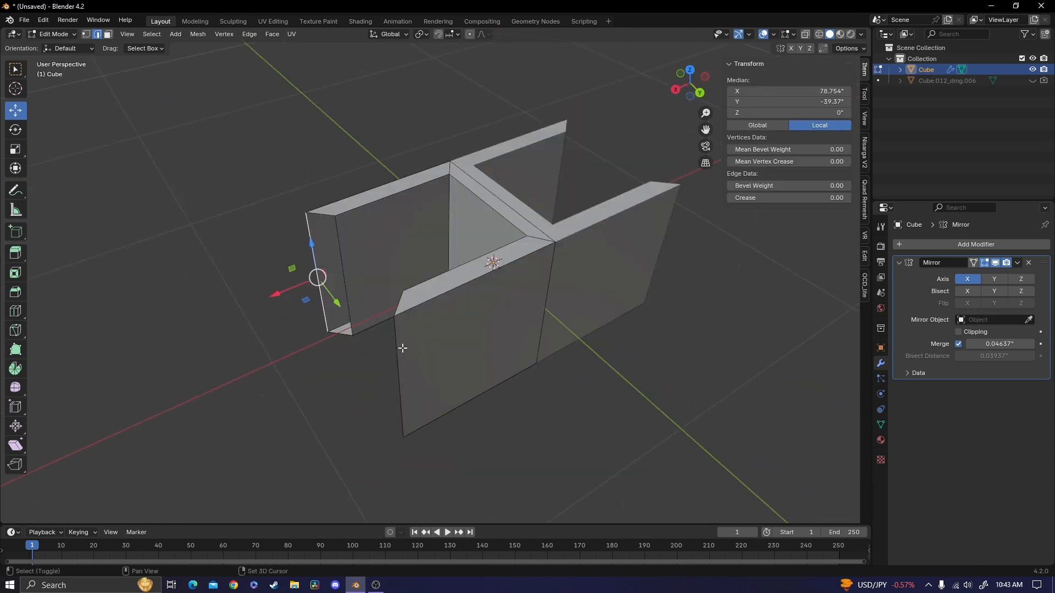
left_click(697, 87)
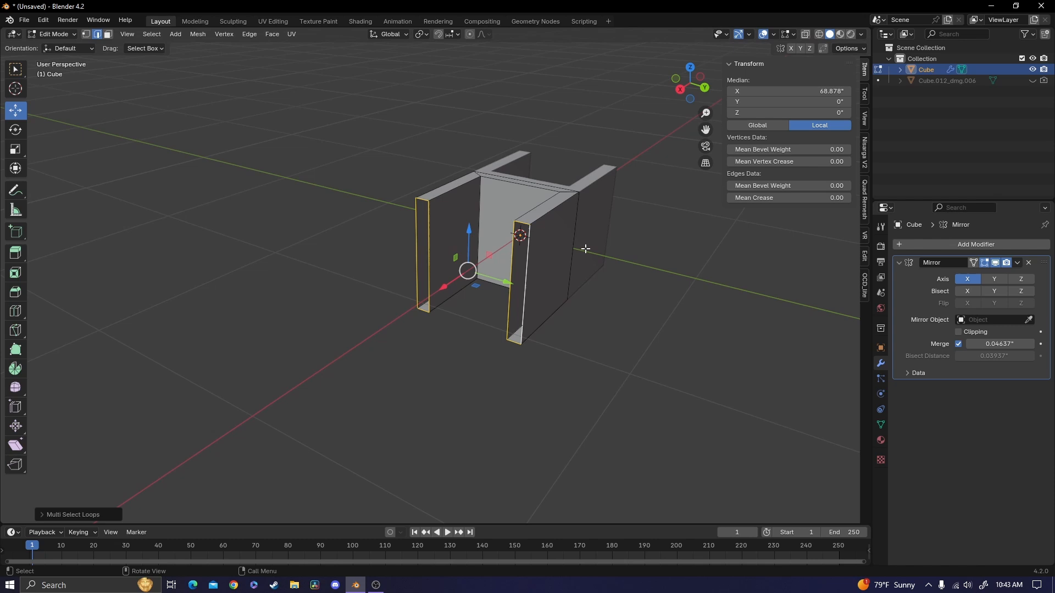
left_click_drag(585, 249, 508, 254)
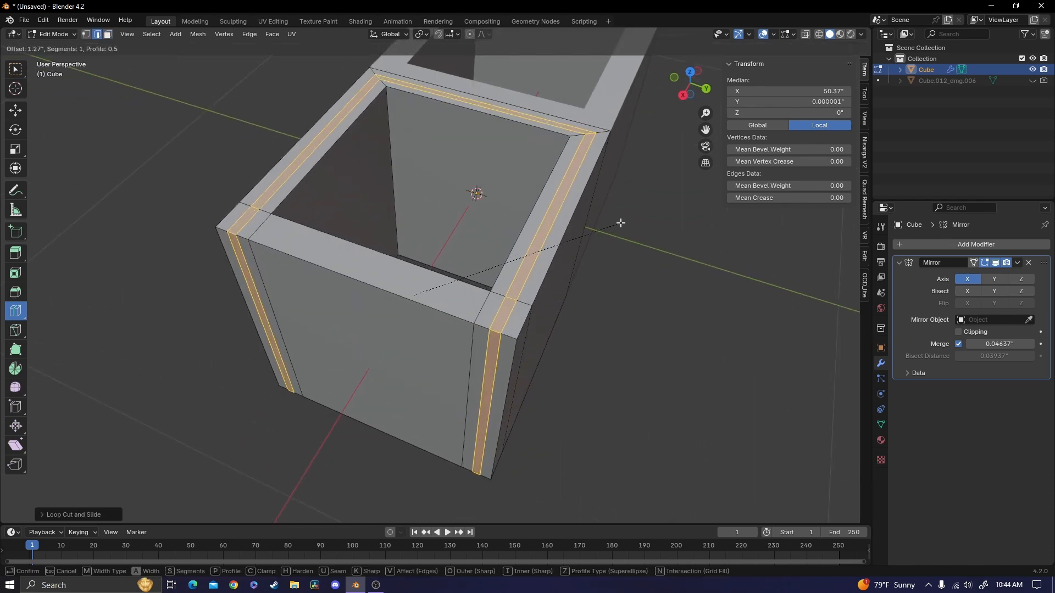
mouse_move(618, 220)
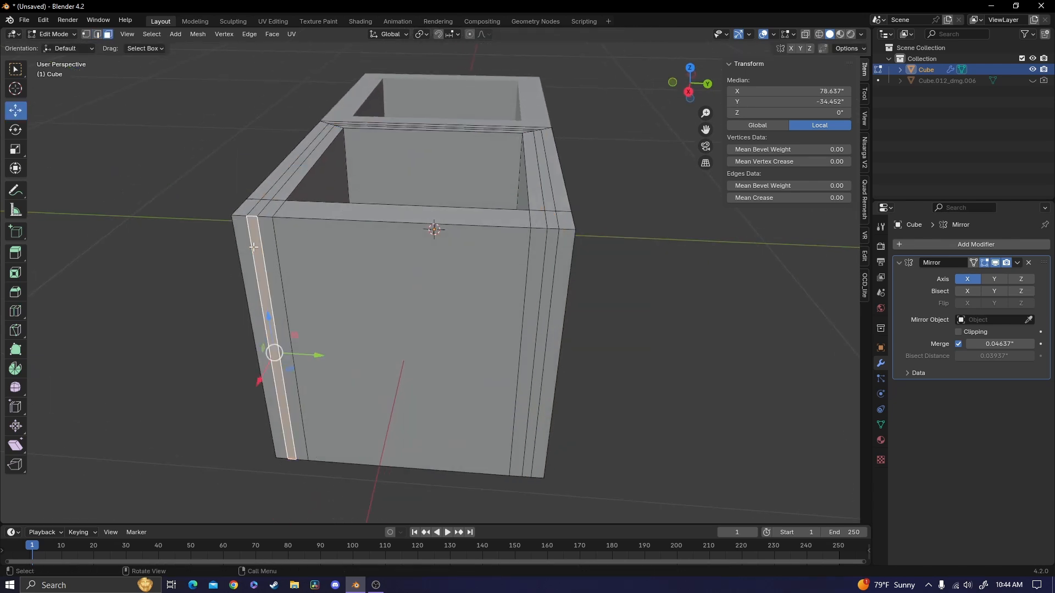
Step: Push a narrow vertical strip on the end wall inward and inspect the grooved end
left_click(261, 324)
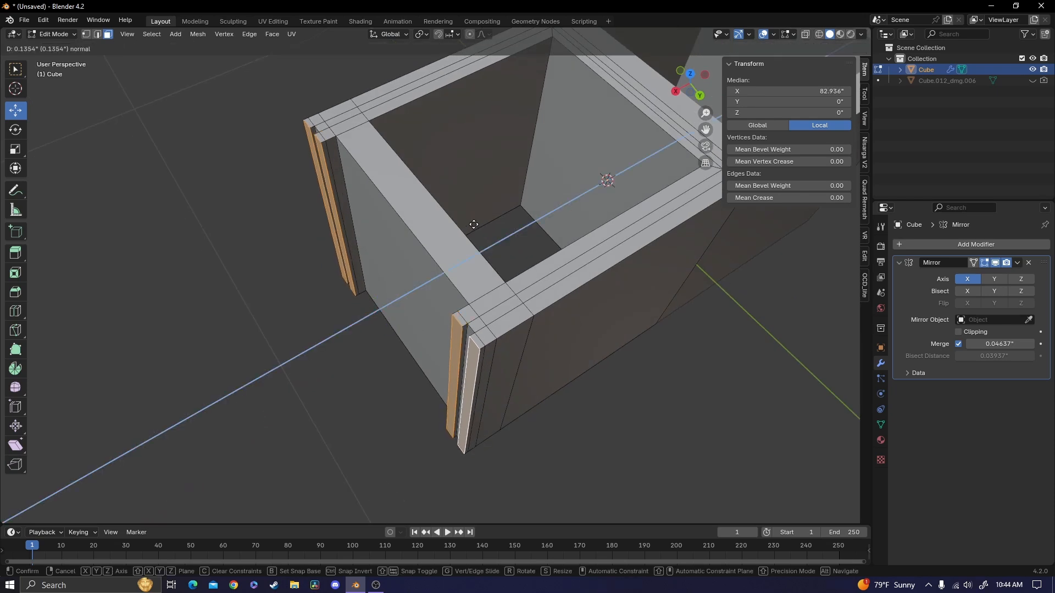
key("Tab")
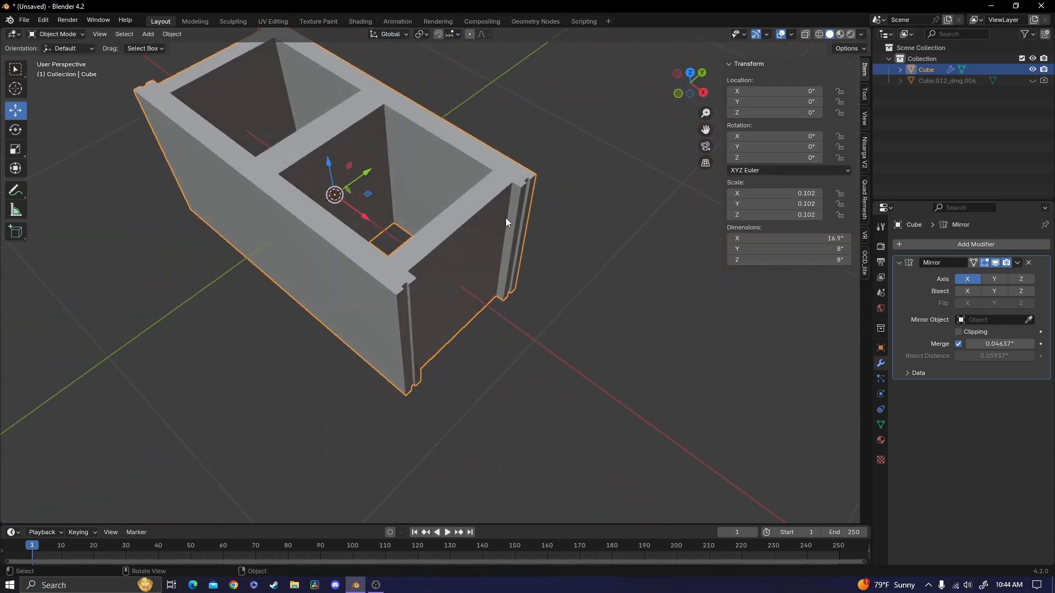
left_click_drag(507, 223, 469, 220)
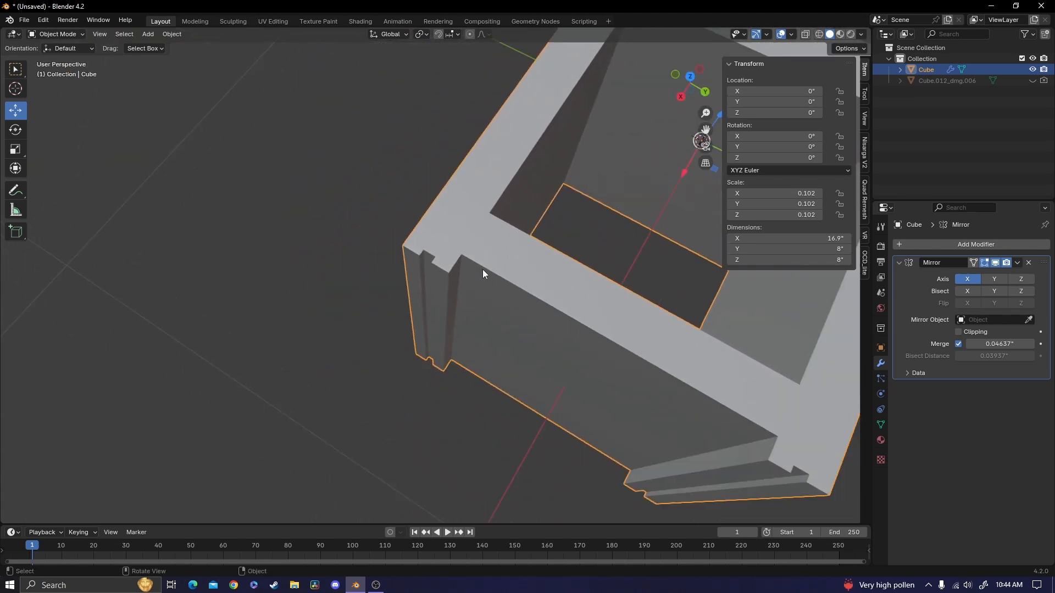
key("Tab")
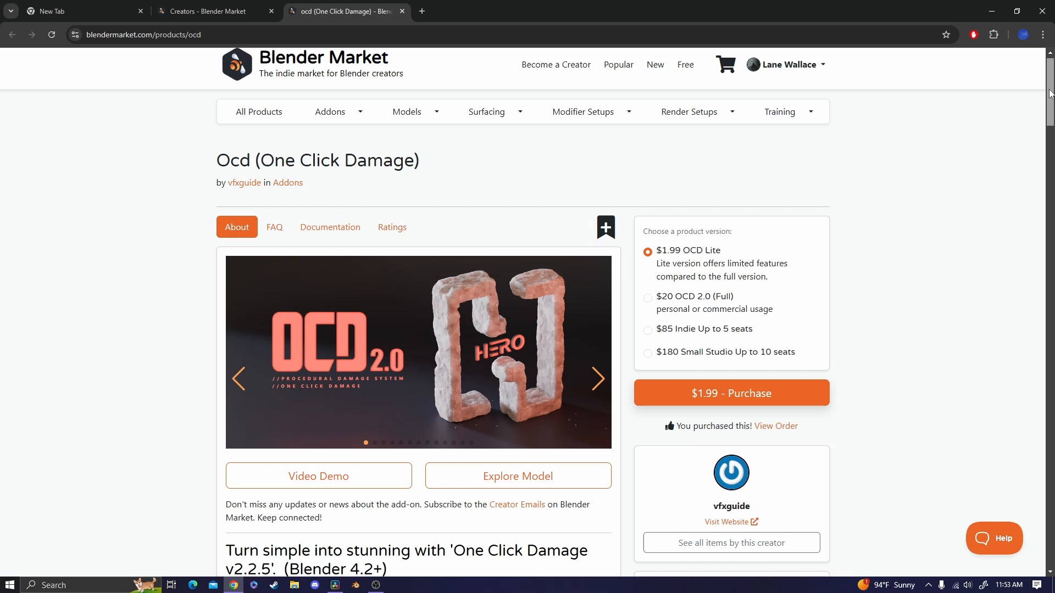
Step: Scroll through the One Click Damage add-on page on Blender Market
scroll("down", 3)
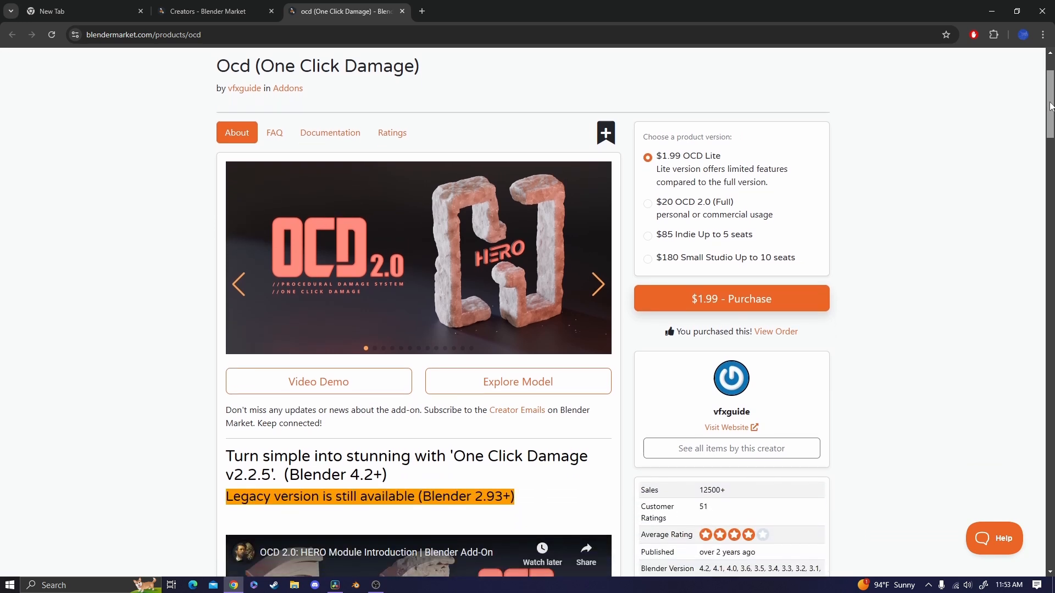
scroll("down", 3)
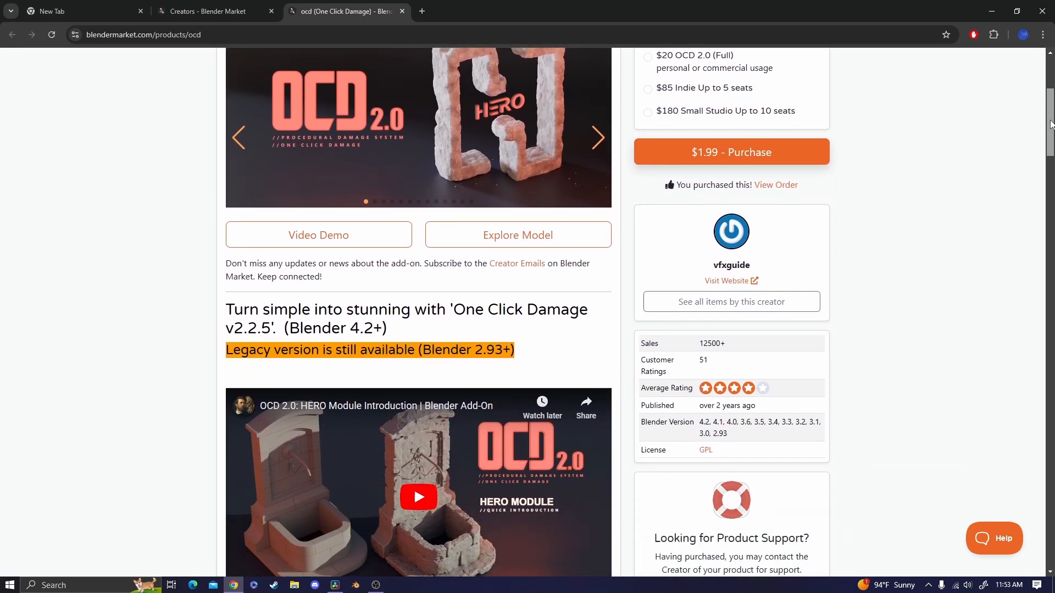
scroll("down", 3)
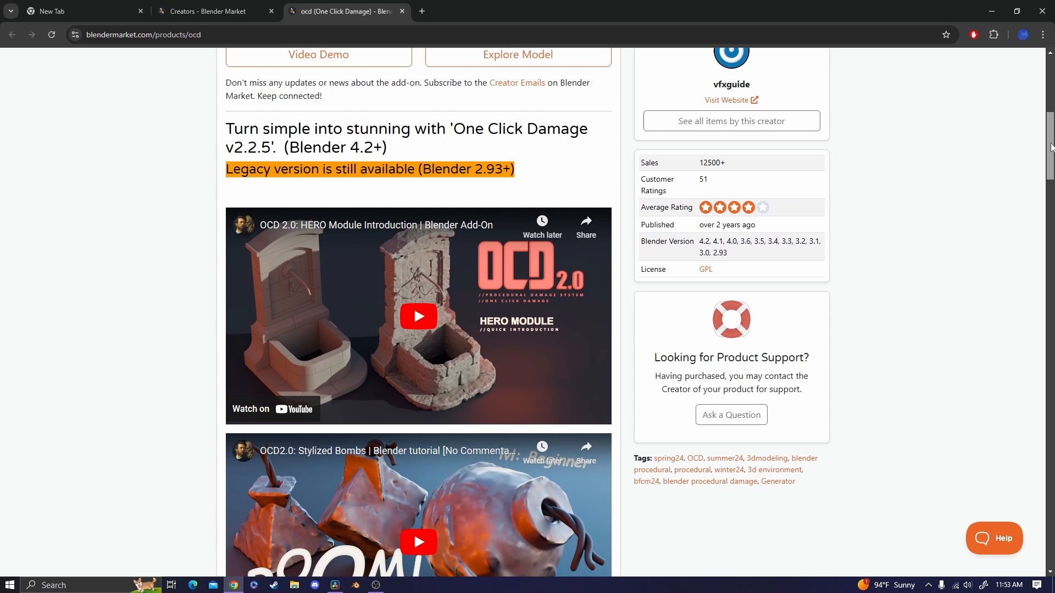
scroll("down", 3)
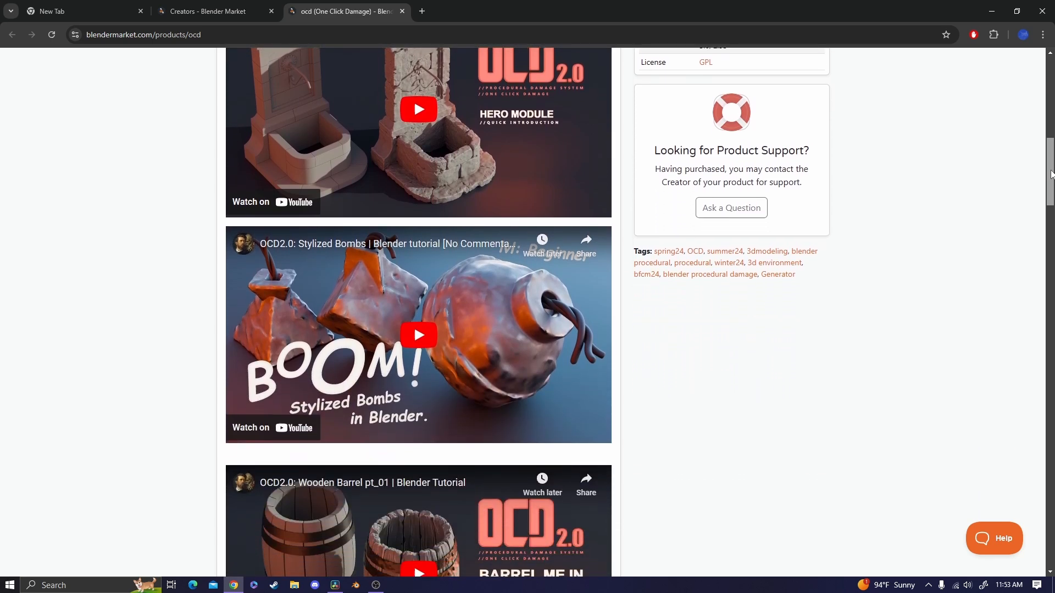
scroll("down", 3)
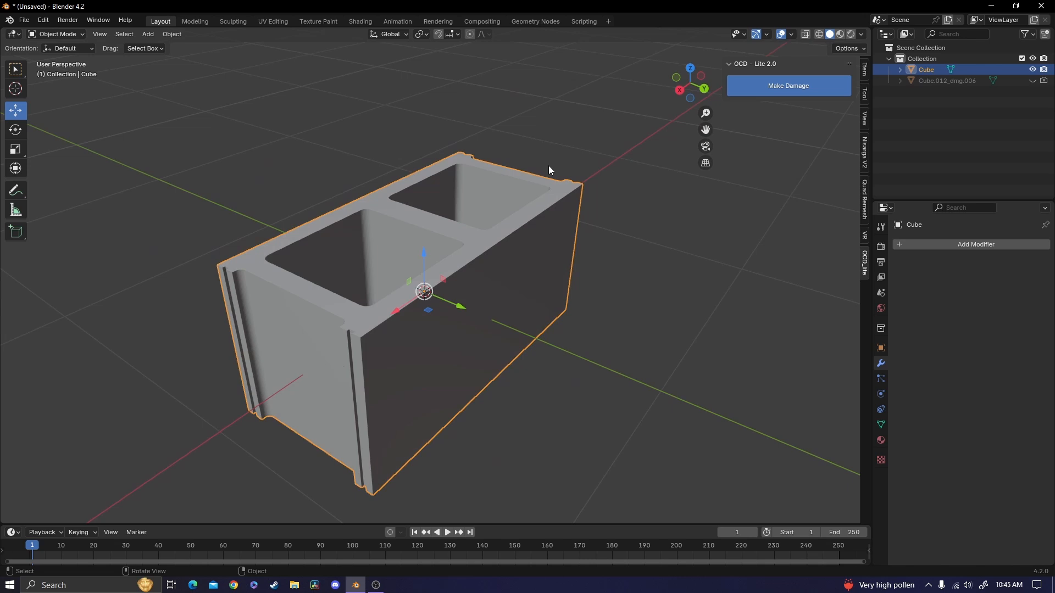
mouse_move(527, 192)
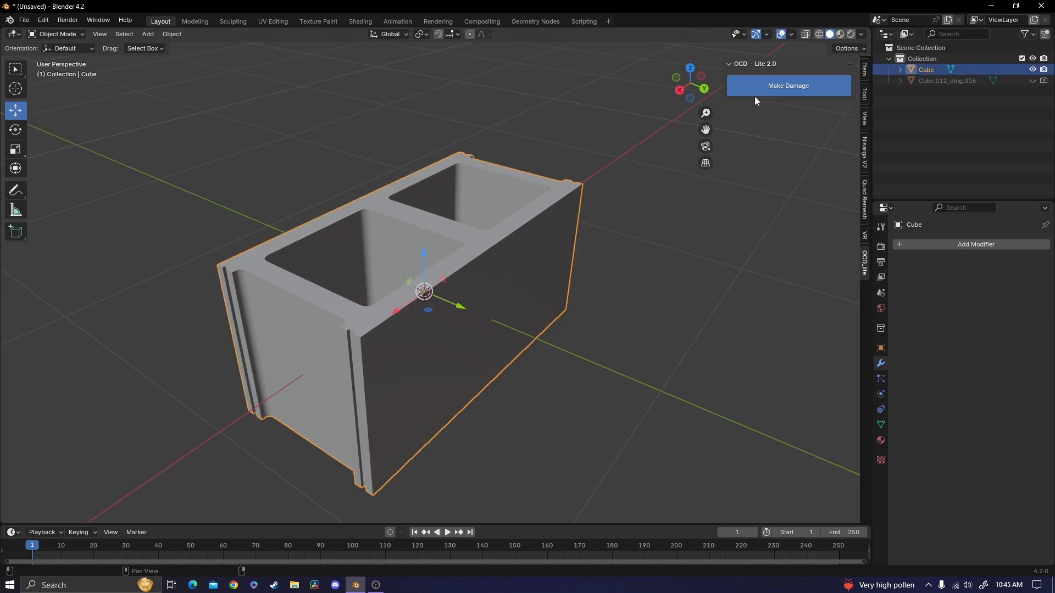
Step: Apply OCD damage and set its boolean to Exact solver with Hole Tolerant enabled
left_click(788, 86)
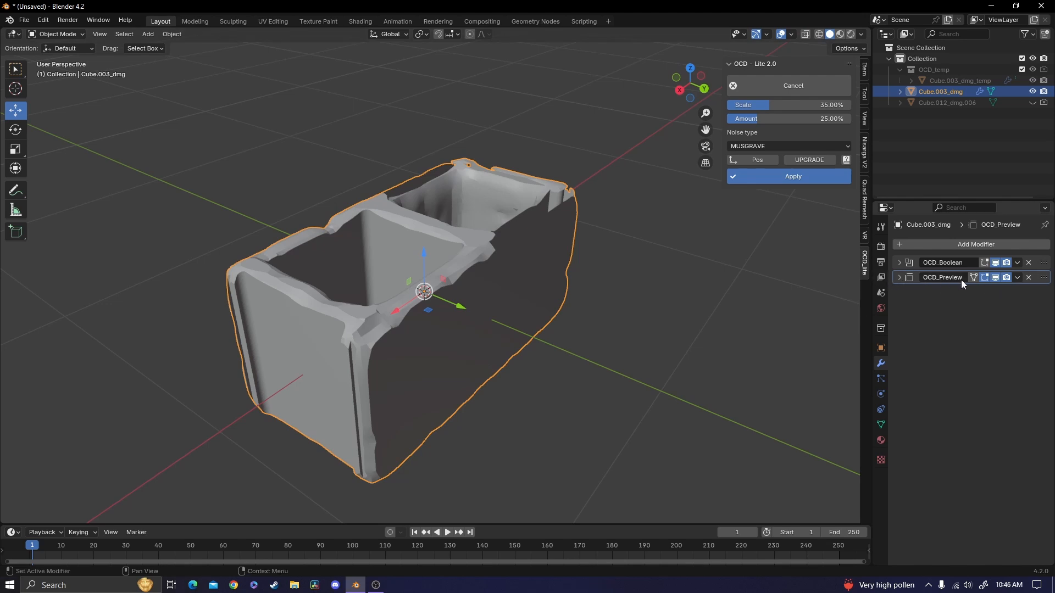
left_click(899, 263)
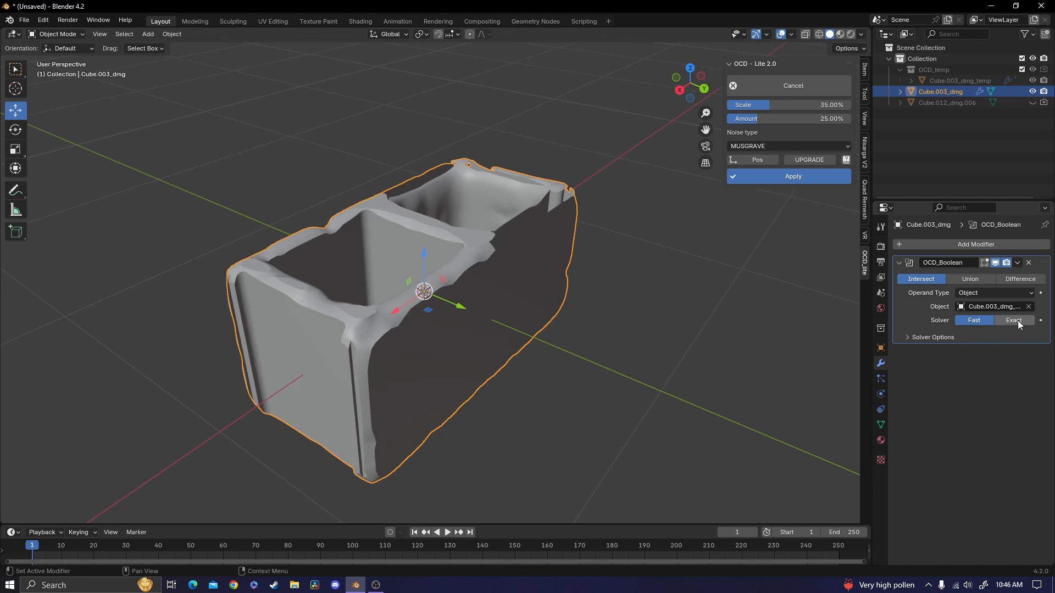
left_click(1013, 321)
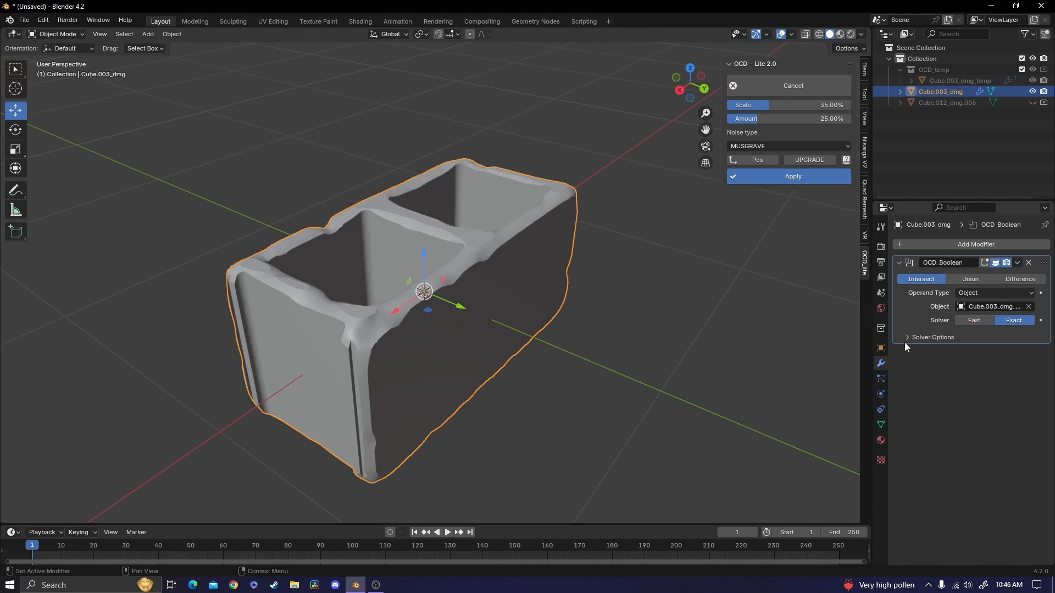
left_click(906, 337)
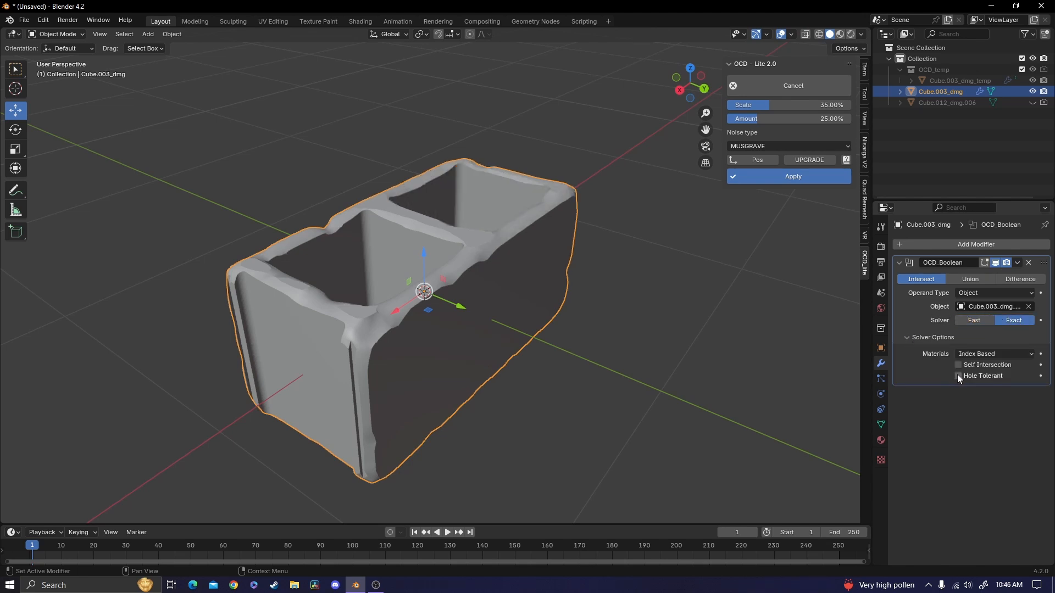
left_click(958, 376)
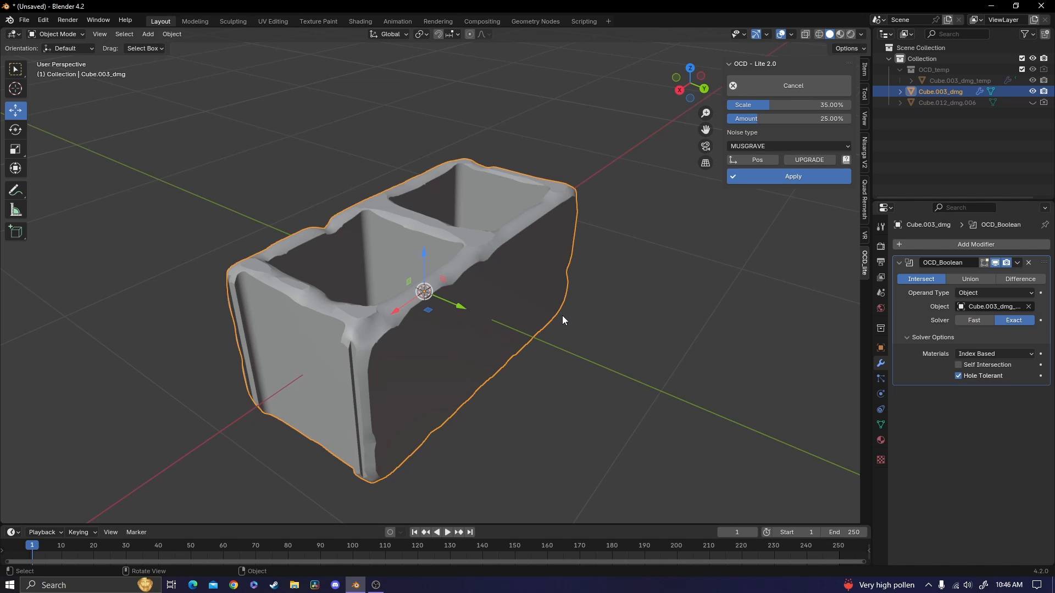
left_click_drag(561, 320, 482, 182)
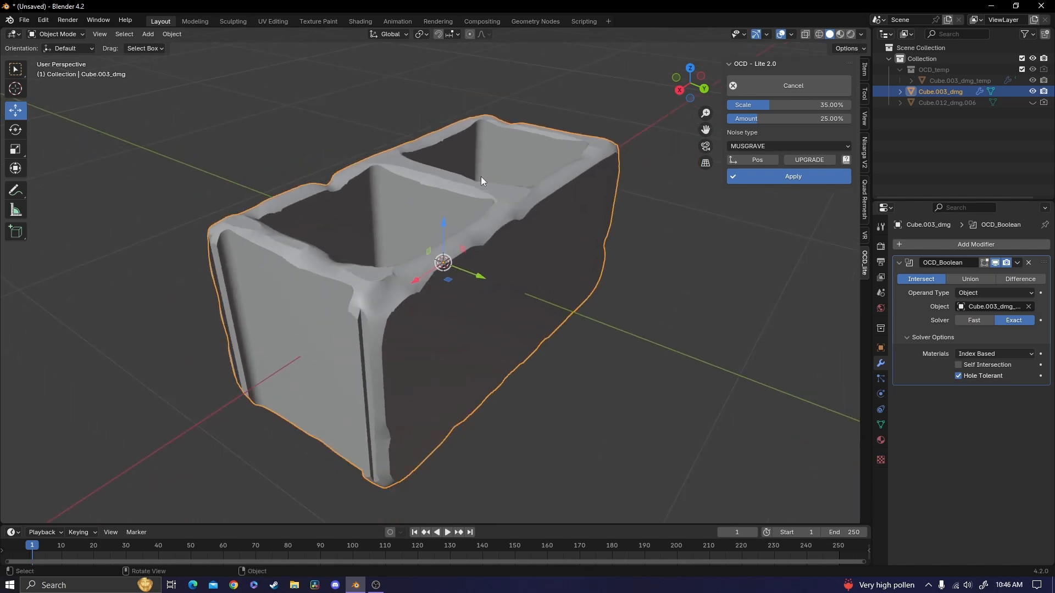
Step: Shrink the damage to small chips and add a Bevel modifier
left_click_drag(481, 182, 496, 173)
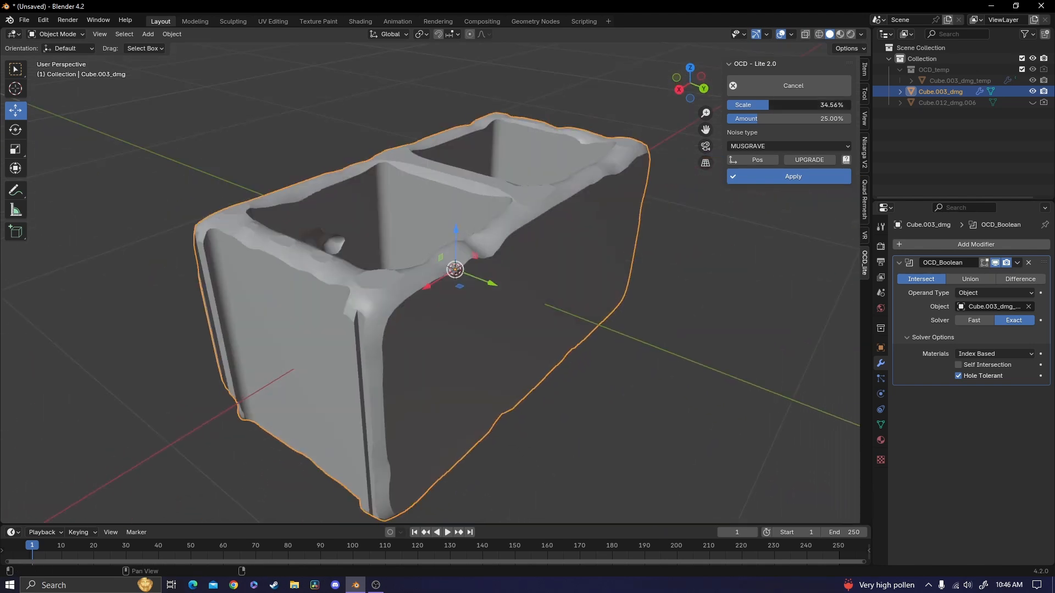
left_click_drag(767, 105, 726, 104)
type("b")
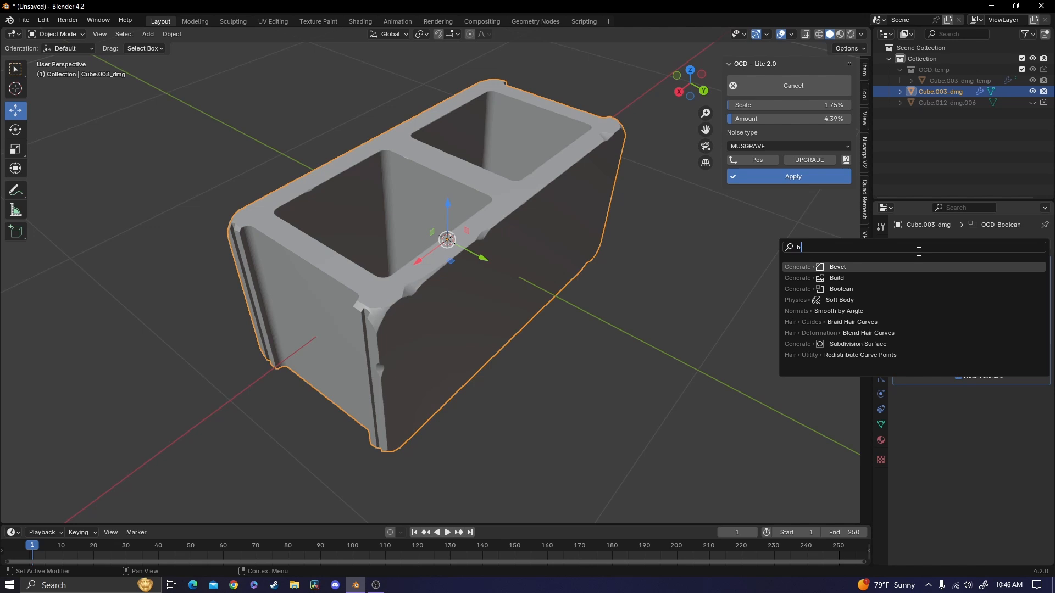
left_click(837, 266)
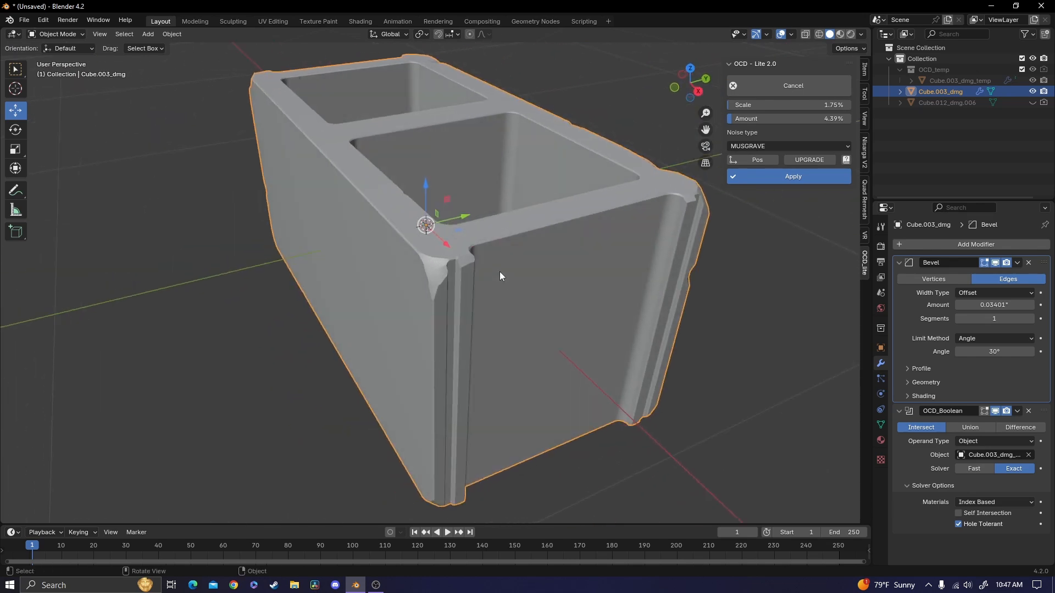
Step: Orbit the beveled block to inspect its long side
left_click_drag(498, 276, 525, 289)
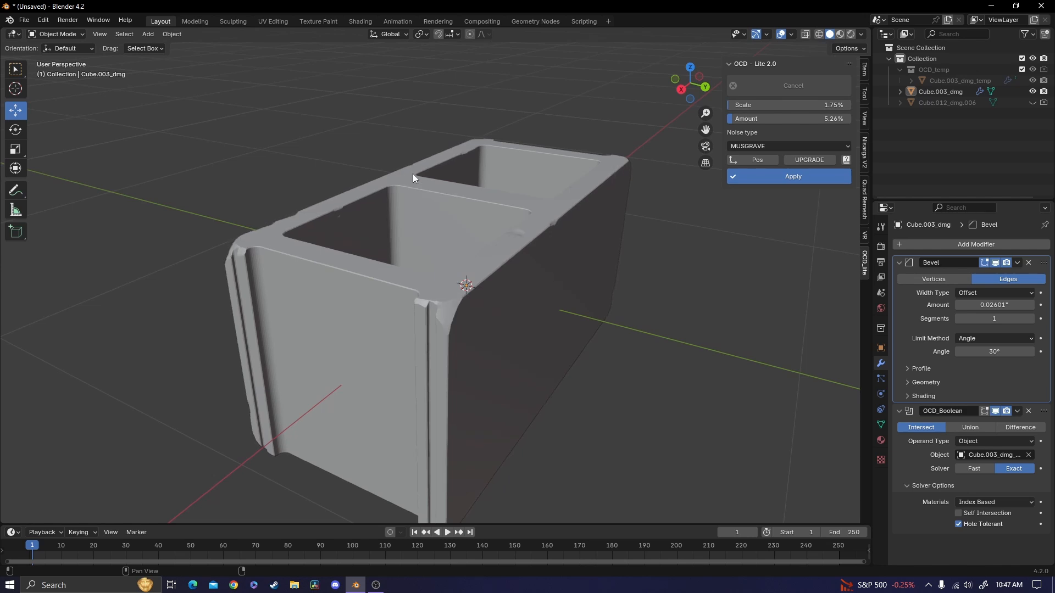
left_click_drag(413, 178, 589, 200)
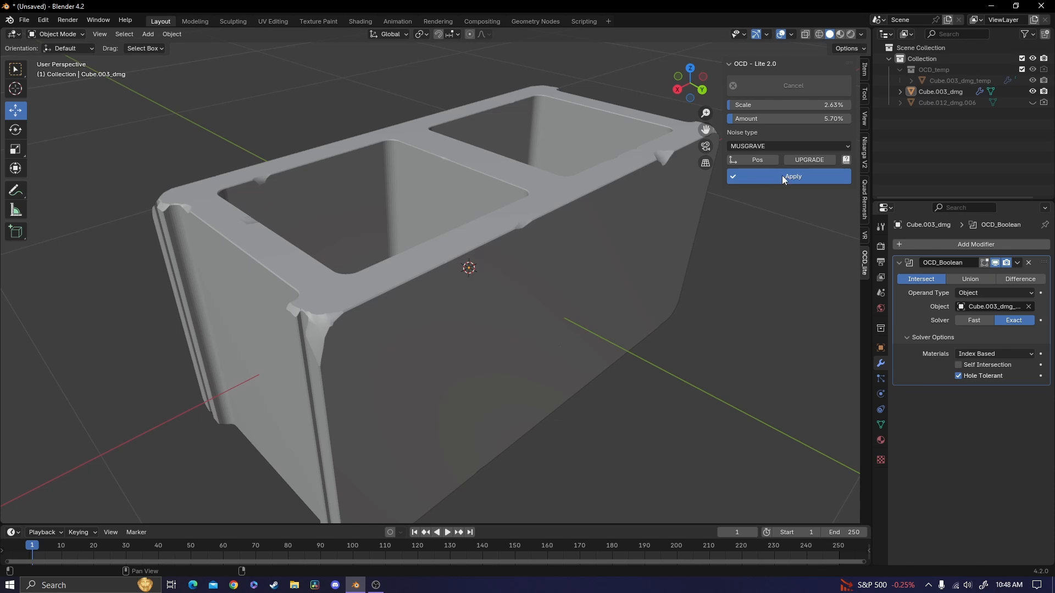
Step: Apply the OCD Lite damage and the OCD_WNormal modifier so the block's stack is empty
left_click(788, 176)
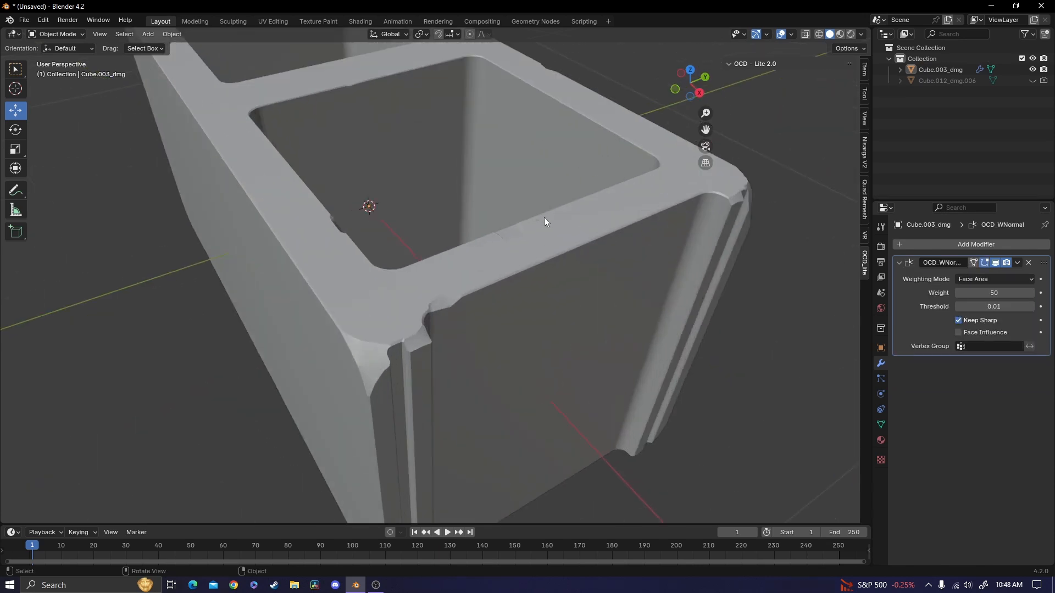
left_click_drag(545, 222, 426, 229)
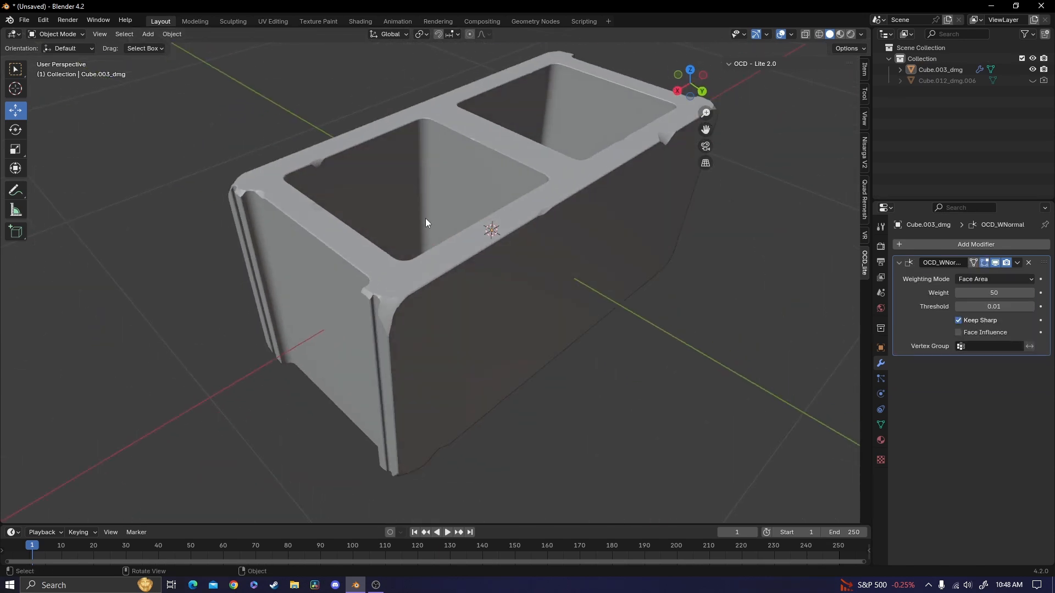
left_click_drag(425, 222, 579, 212)
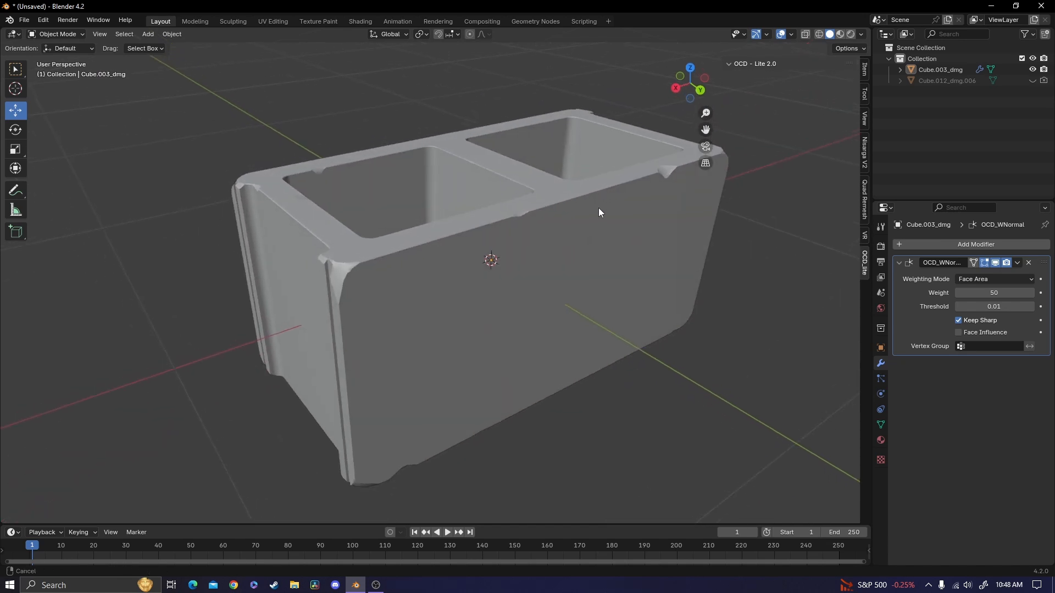
left_click(597, 213)
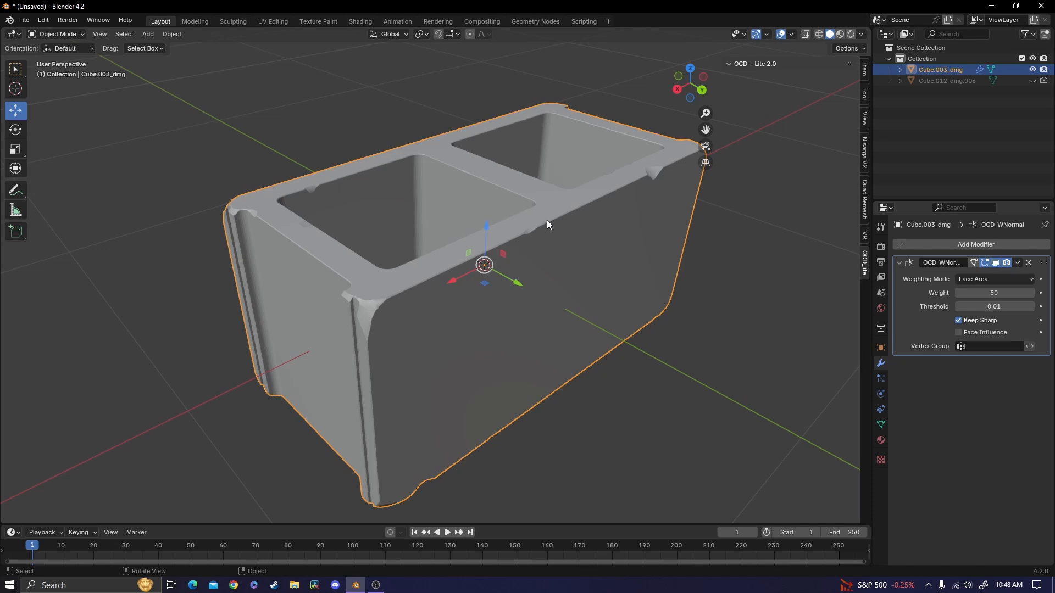
left_click_drag(547, 225, 405, 320)
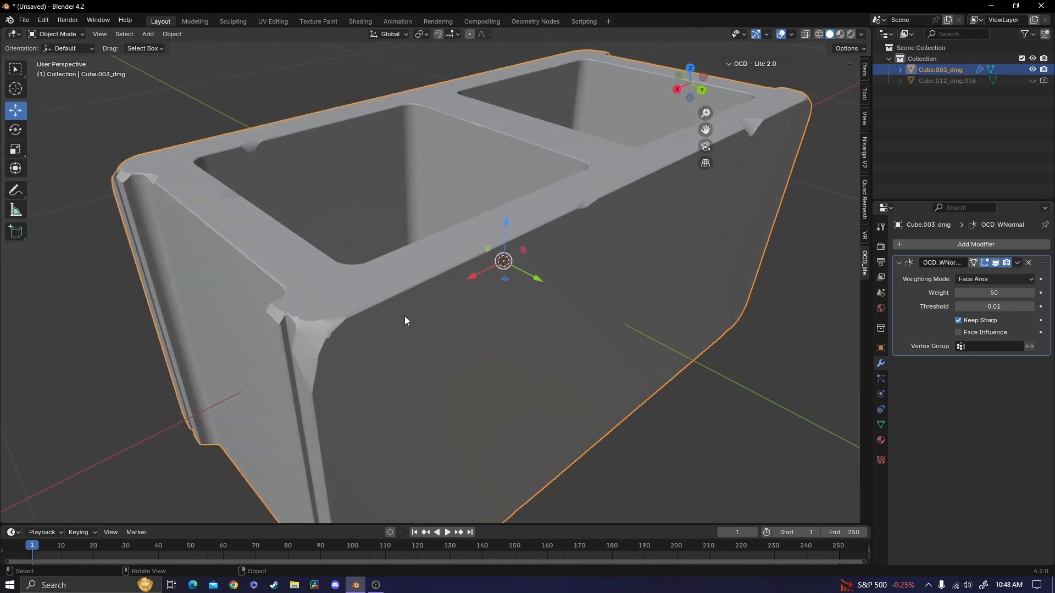
scroll("down", 3)
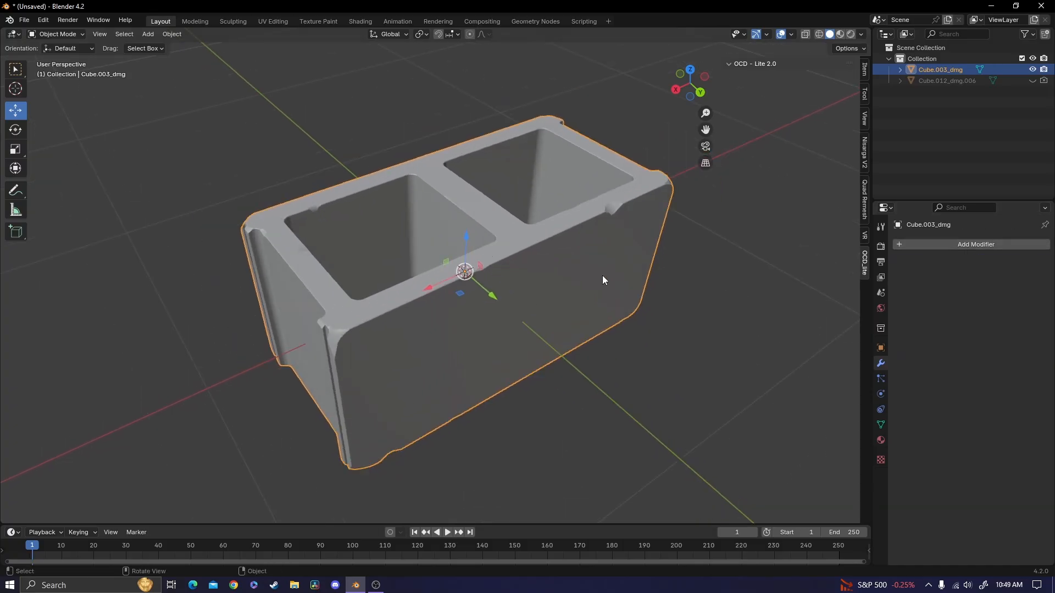
Step: Voxel-remesh the block at 0.02 with smooth shading and apply the Remesh modifier
left_click(976, 244)
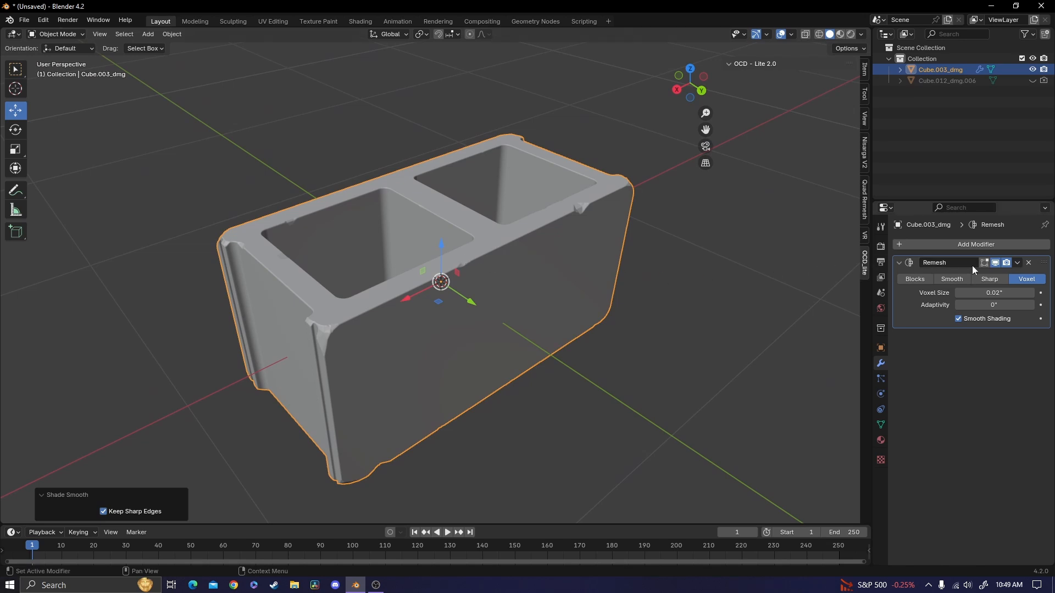
left_click(1017, 263)
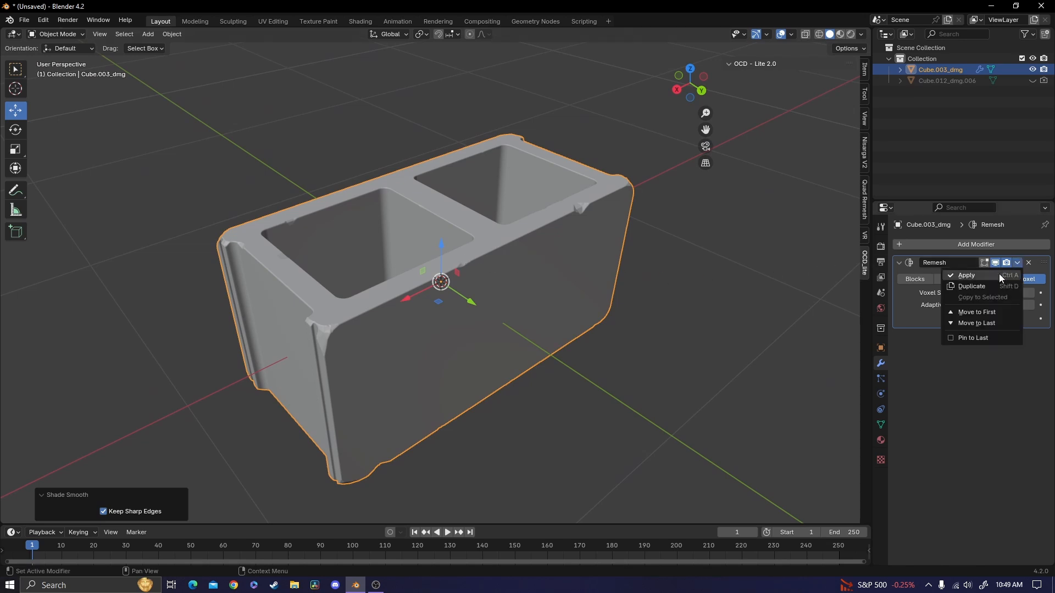
left_click(966, 274)
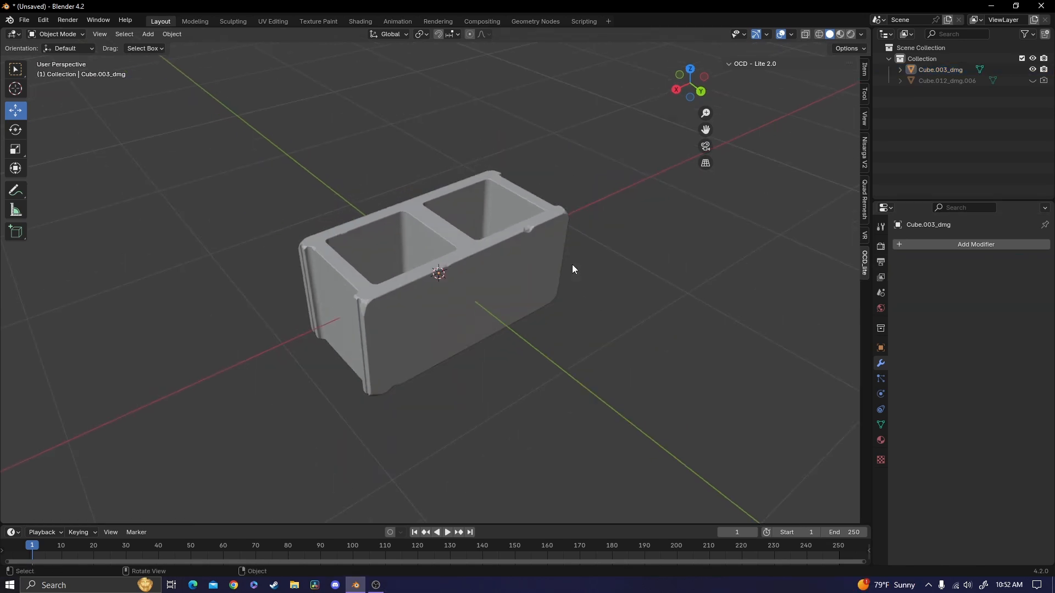
Step: Add a ground plane and an area light beneath the block
left_click_drag(572, 269, 539, 276)
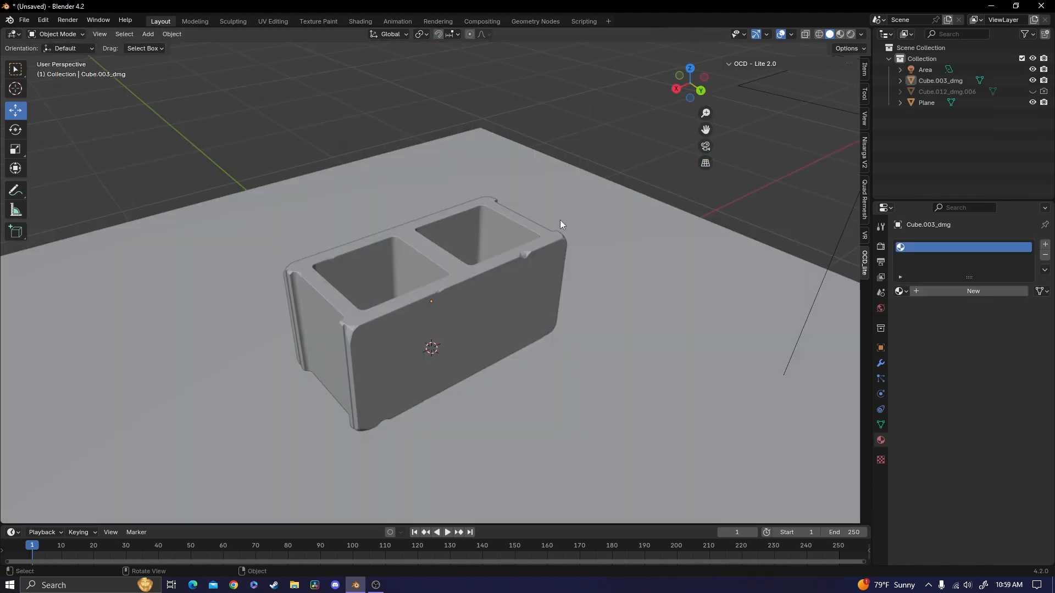
mouse_move(365, 20)
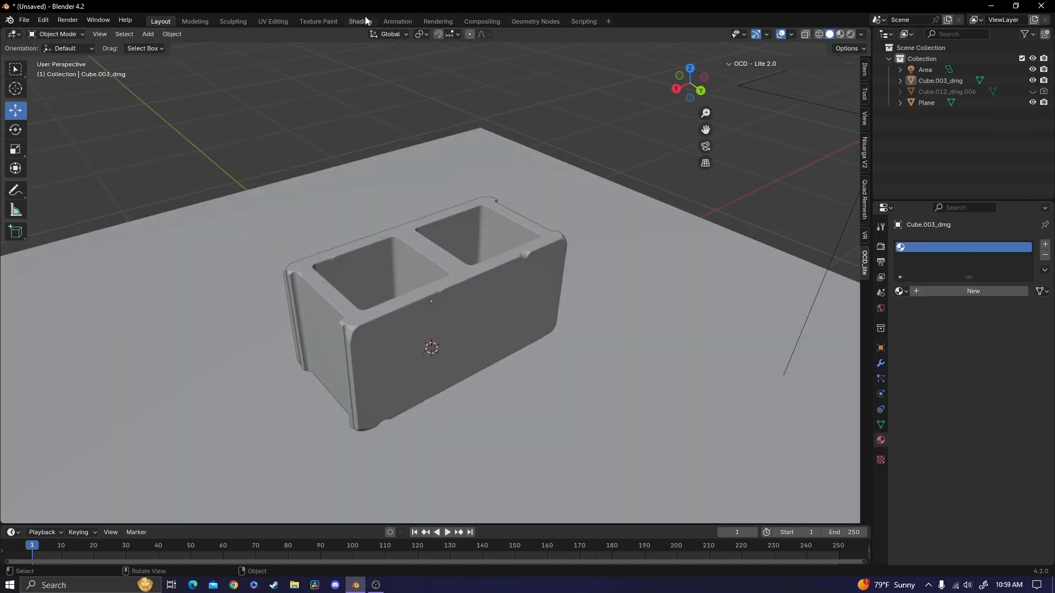
Step: Create a new material in Shading and link the Cinder Block node group to the Surface output
left_click(360, 21)
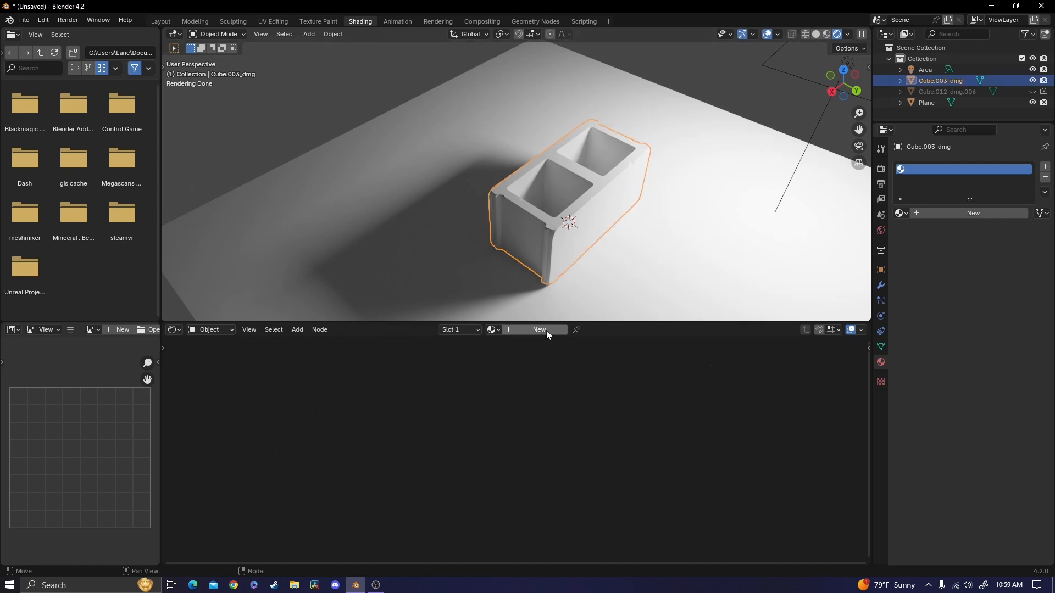
left_click(540, 330)
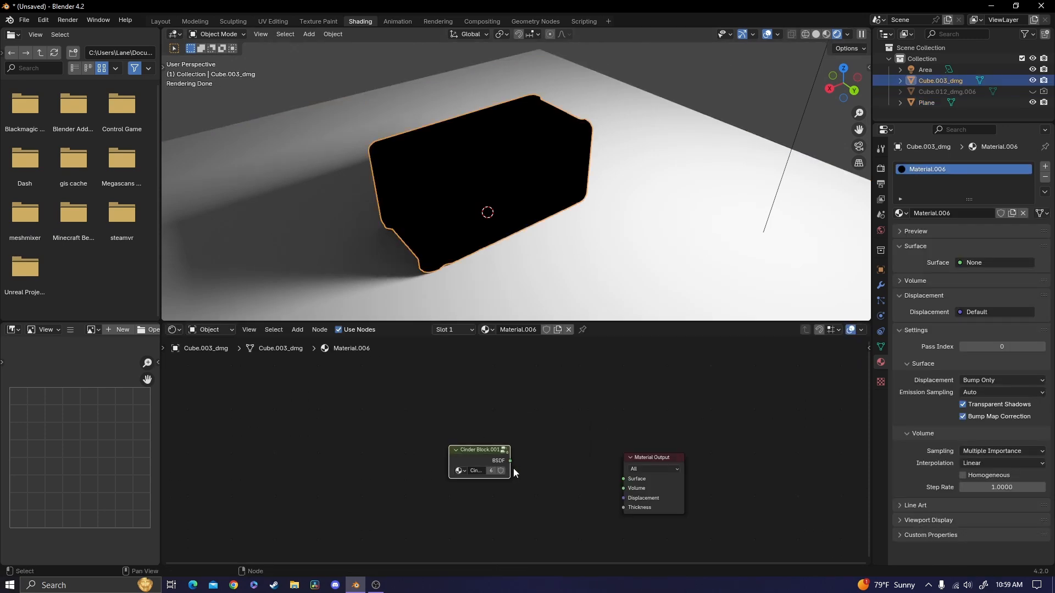
left_click_drag(510, 461, 622, 478)
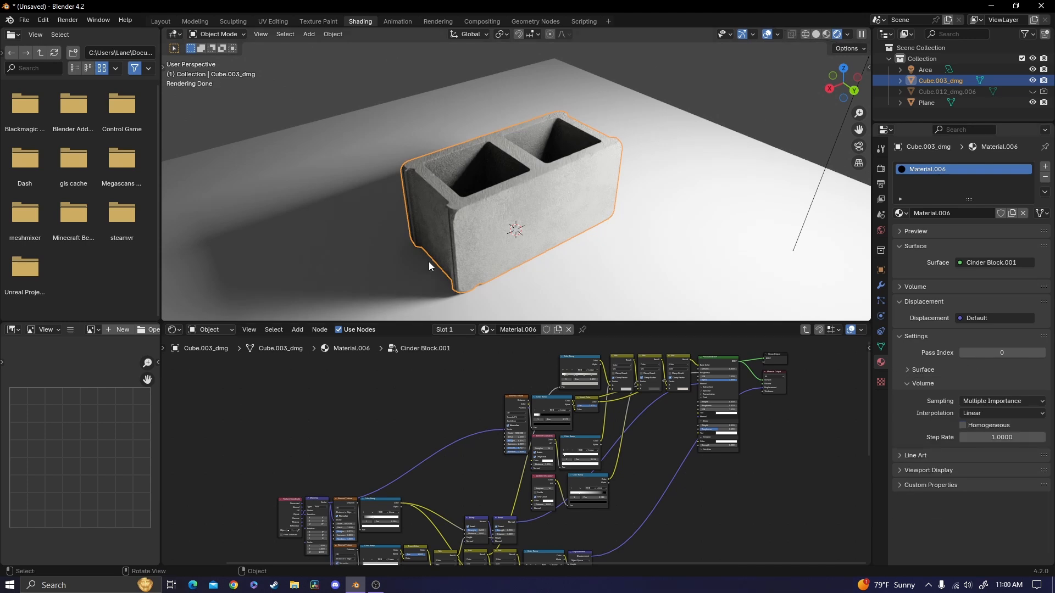
mouse_move(378, 233)
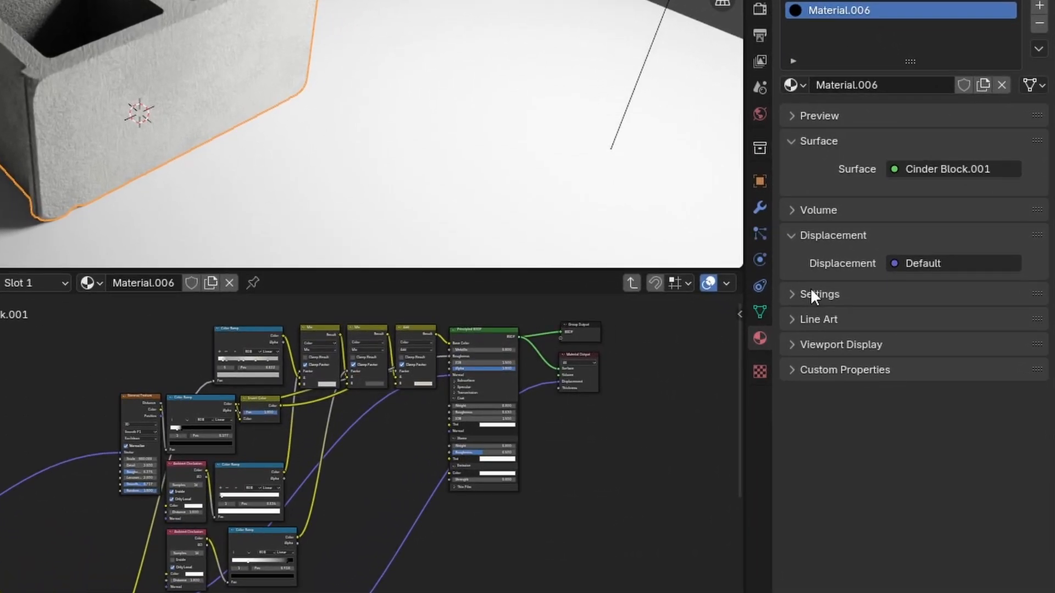
Step: Set the material's Surface Displacement to Displacement and Bump
left_click(819, 295)
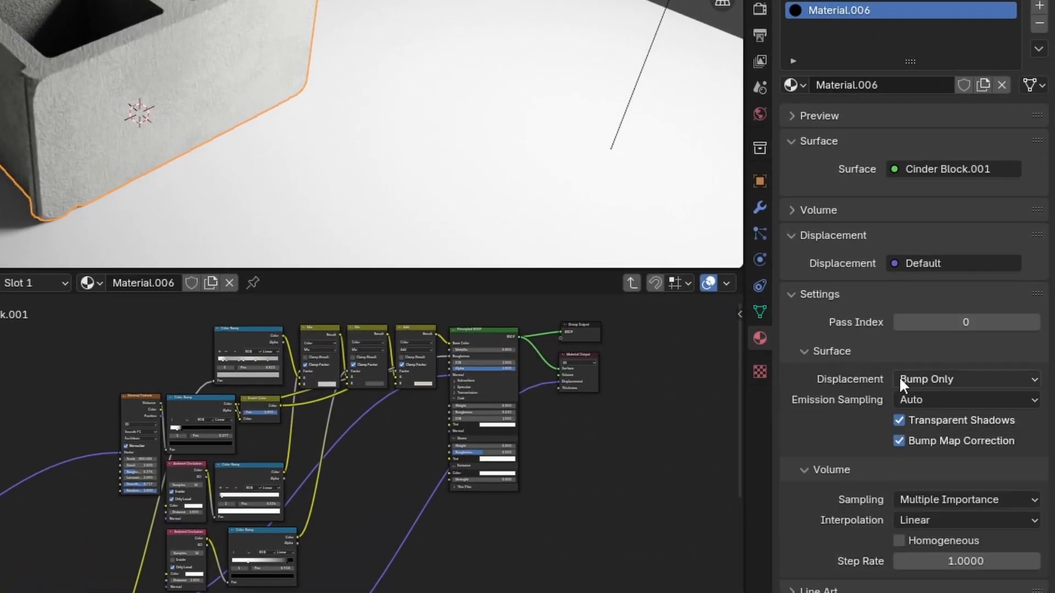
left_click(966, 379)
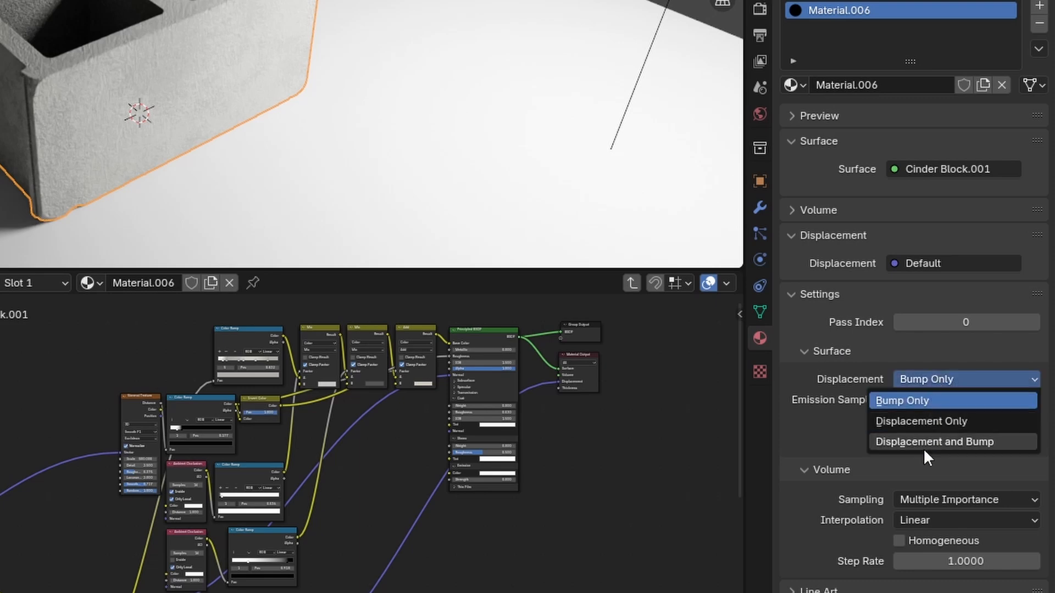
left_click(953, 442)
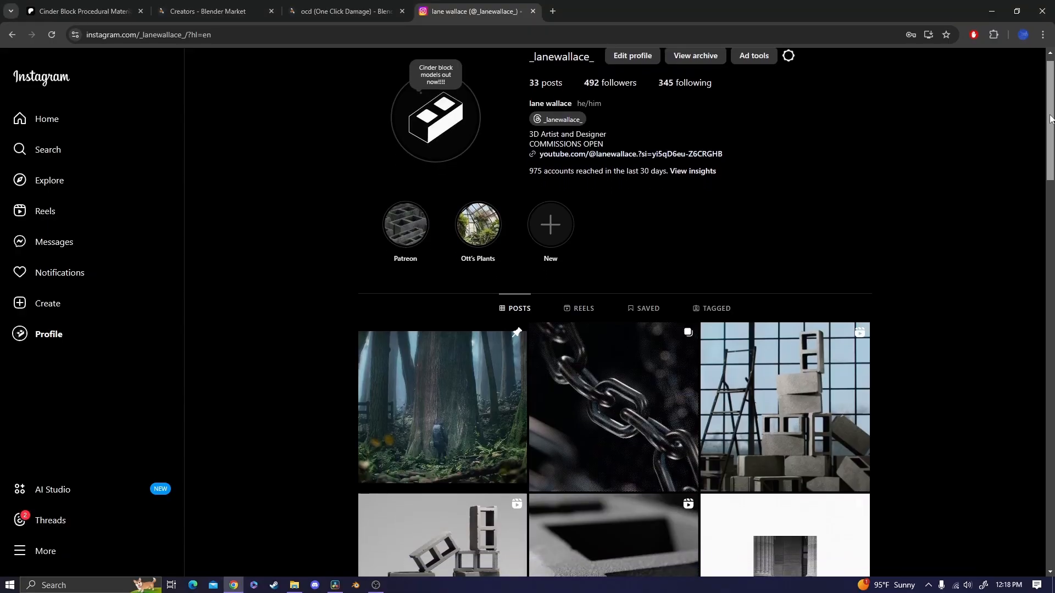
scroll("down", 3)
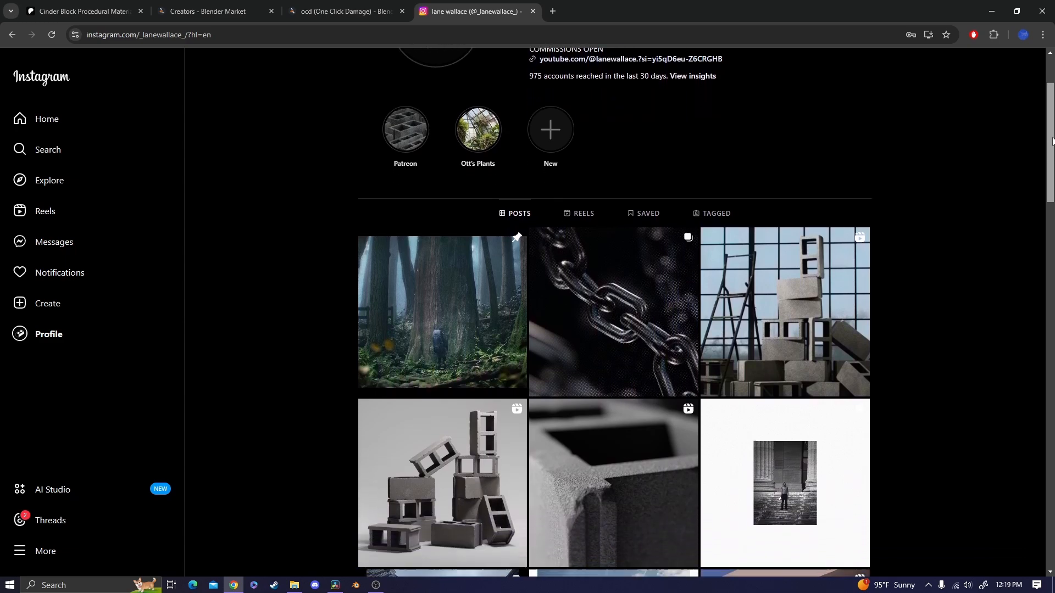
scroll("down", 3)
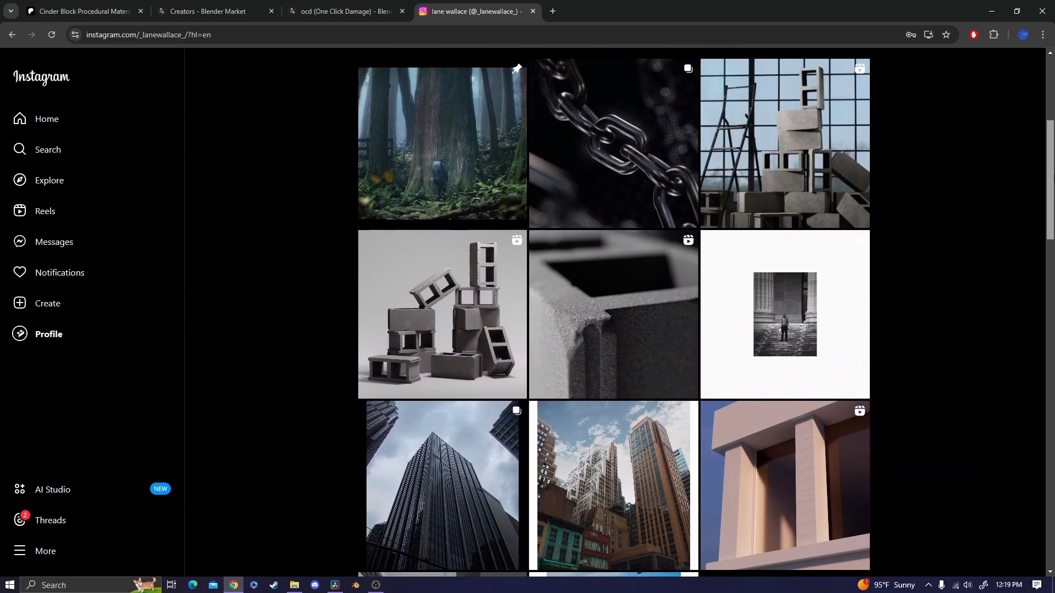